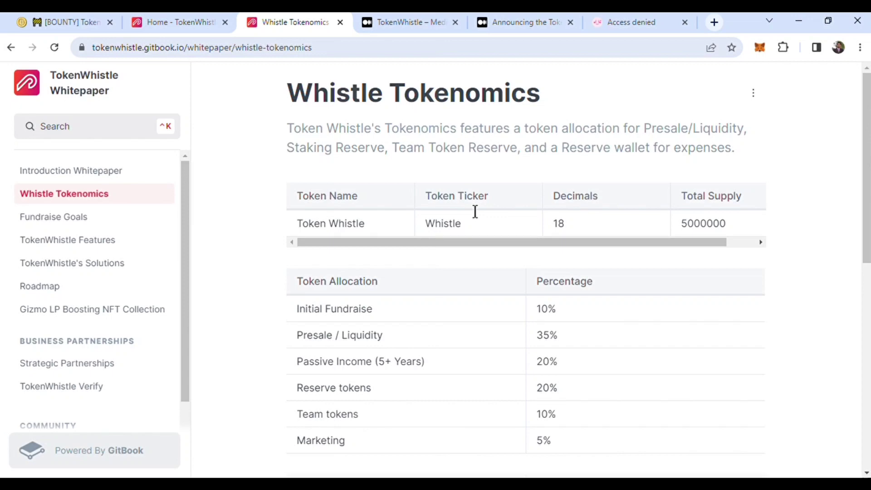
pyautogui.moveTo(411, 91)
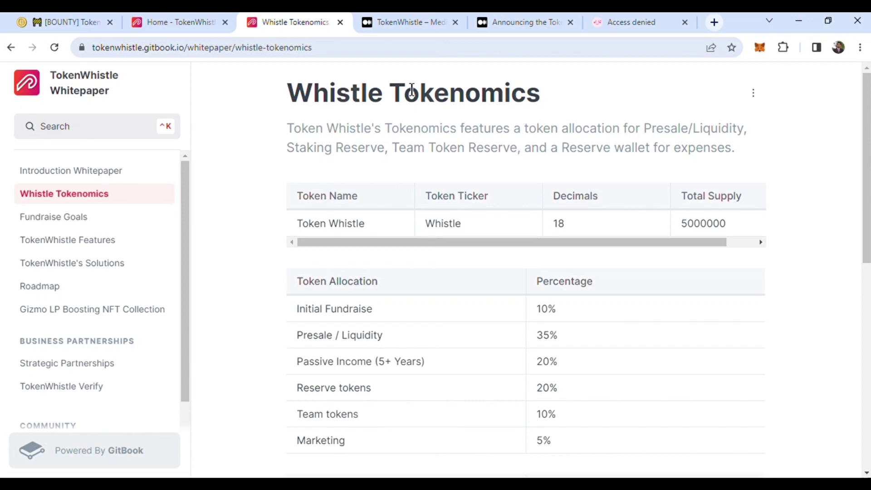
pyautogui.moveTo(327, 131)
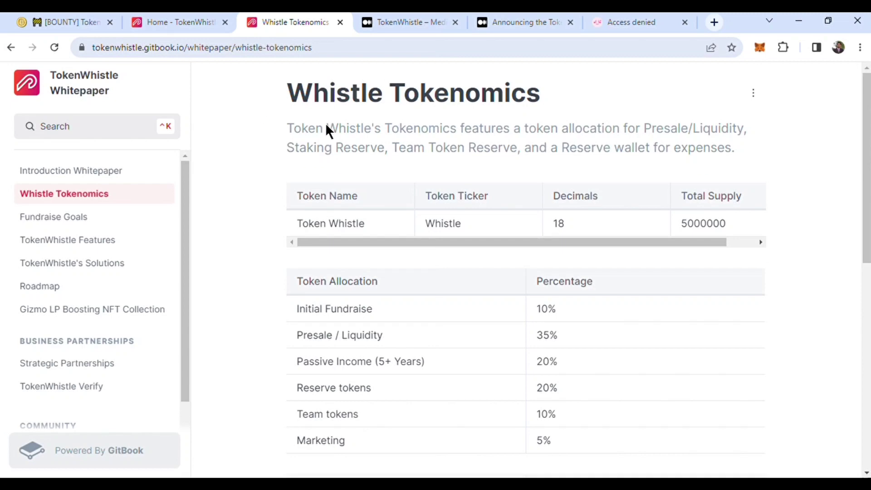
pyautogui.moveTo(370, 144)
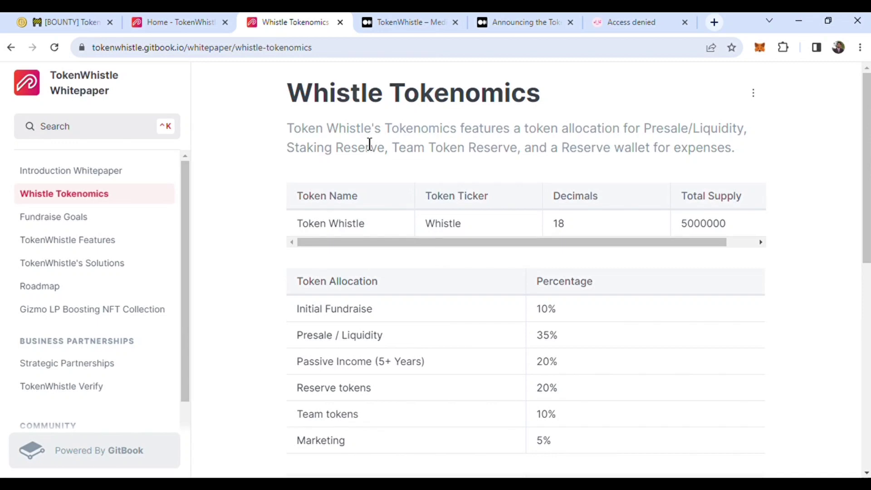
pyautogui.moveTo(477, 185)
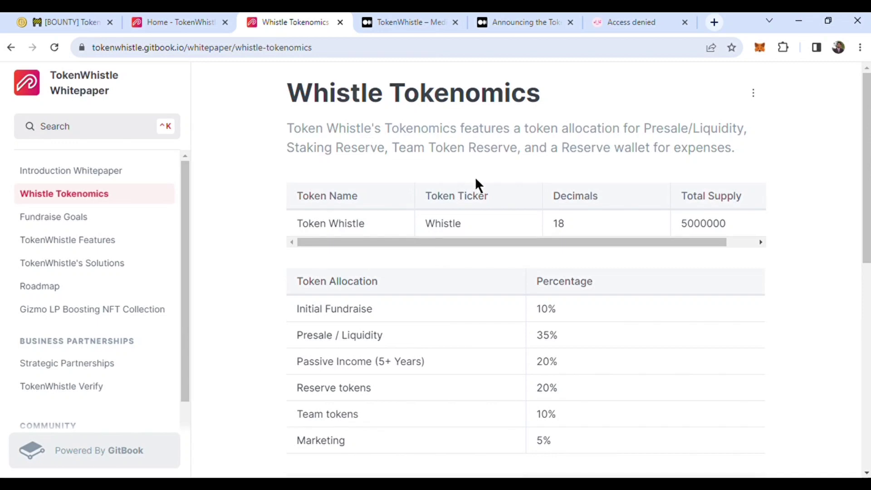
# Step: Scroll back and forth over the Whistle Tokenomics token details table to reread it
pyautogui.scroll(-3)
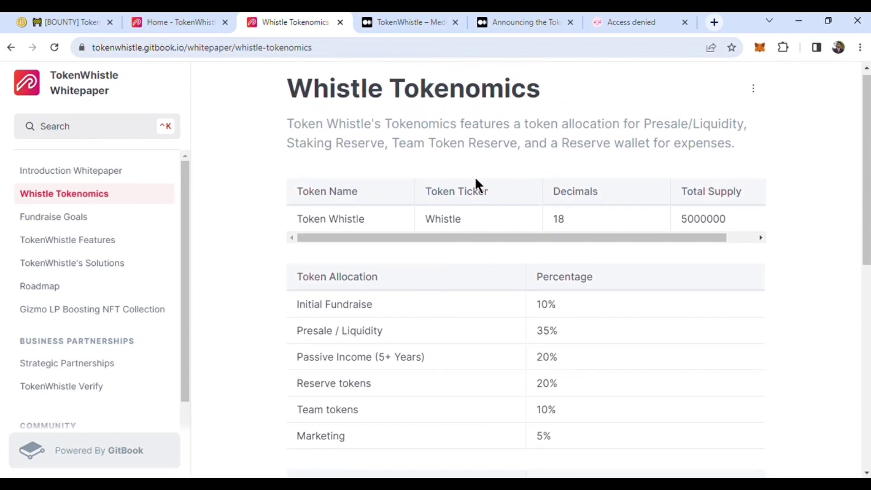
pyautogui.scroll(3)
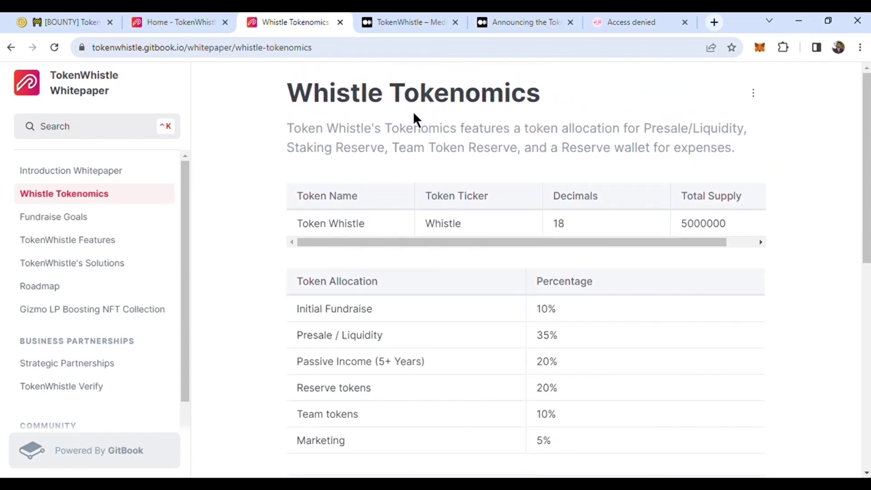
pyautogui.moveTo(488, 186)
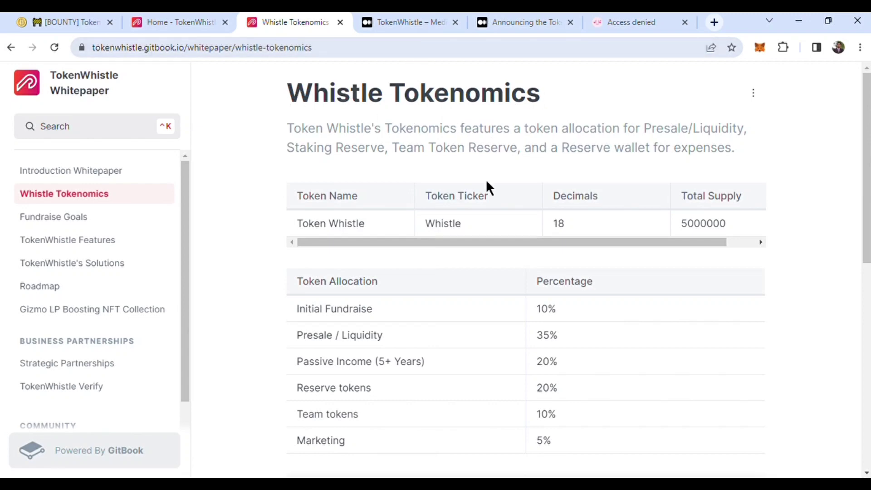
pyautogui.scroll(-3)
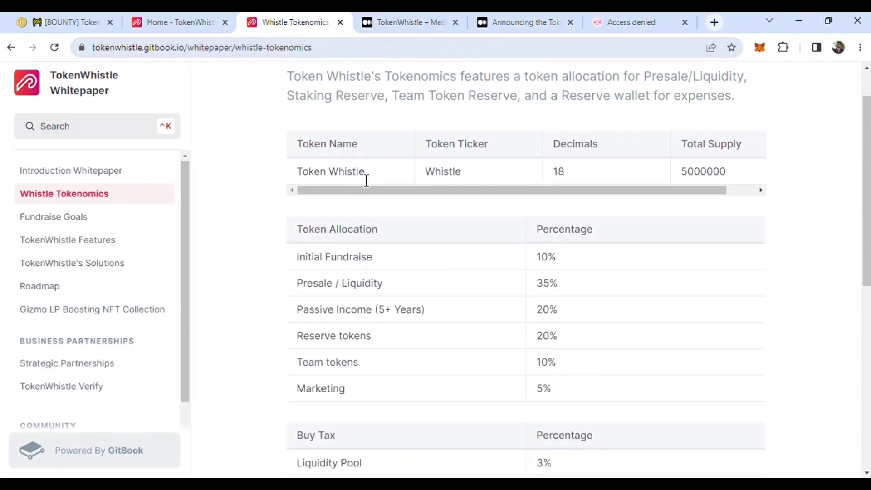
pyautogui.moveTo(697, 193)
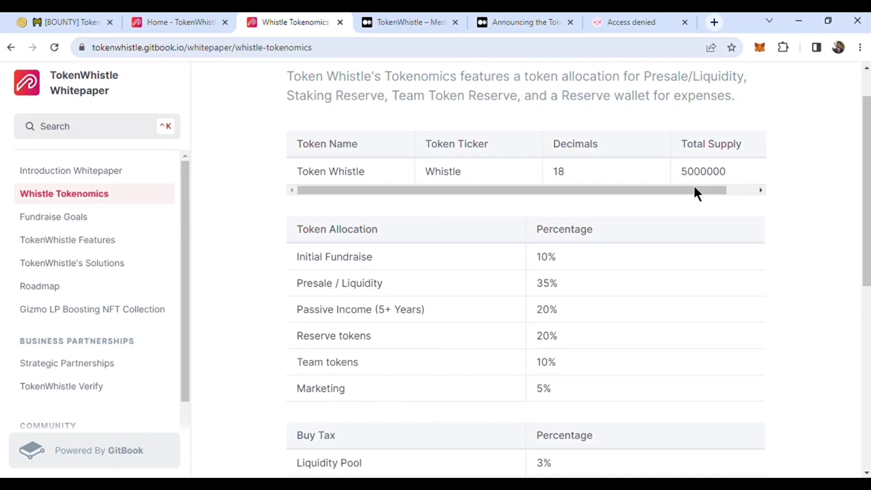
pyautogui.moveTo(600, 184)
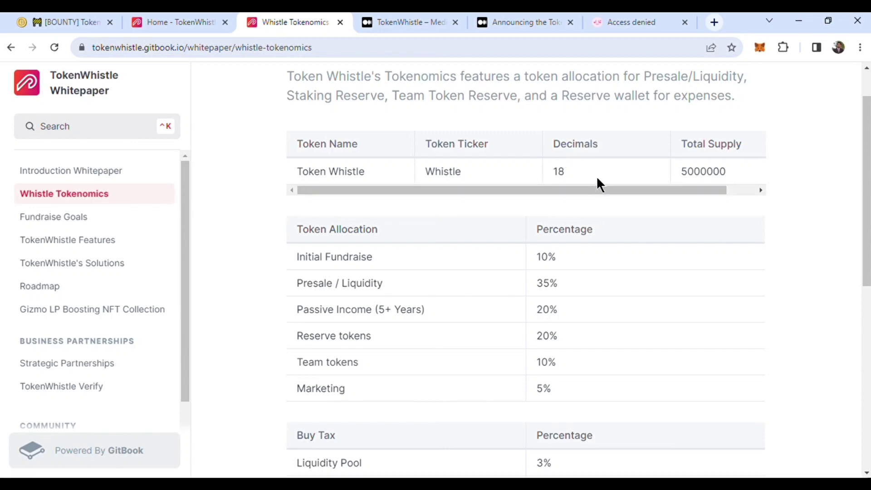
pyautogui.moveTo(463, 166)
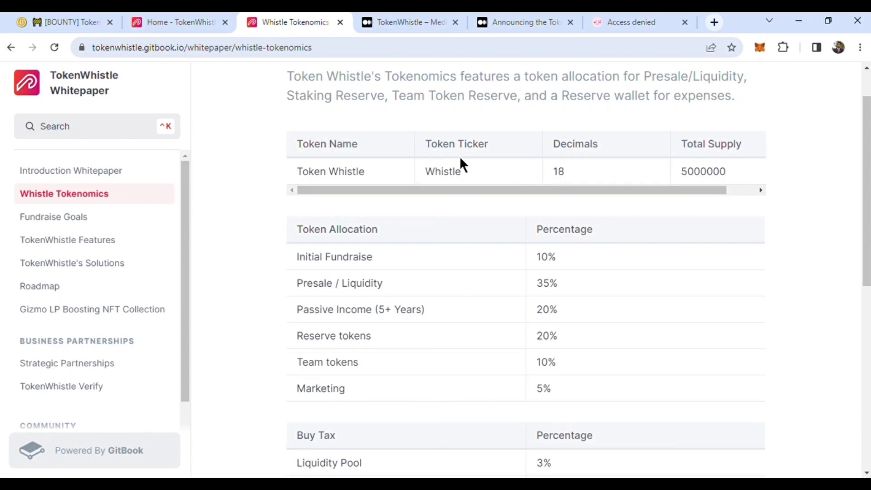
pyautogui.moveTo(477, 212)
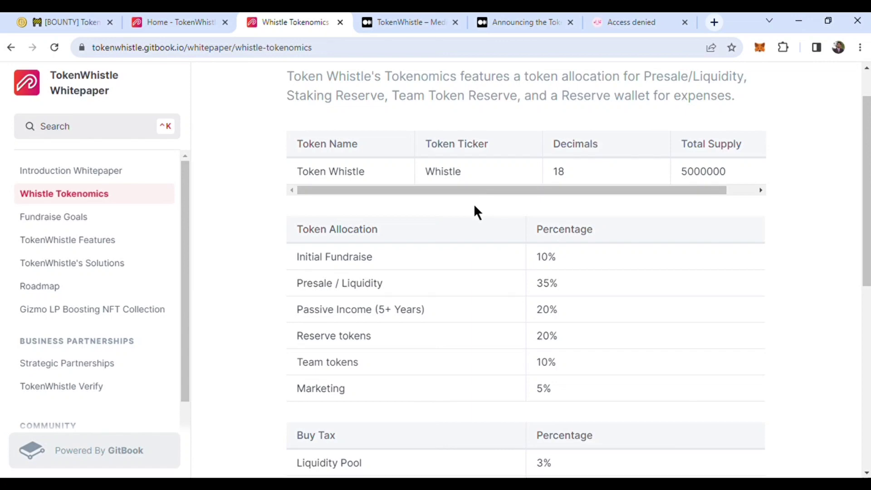
pyautogui.scroll(3)
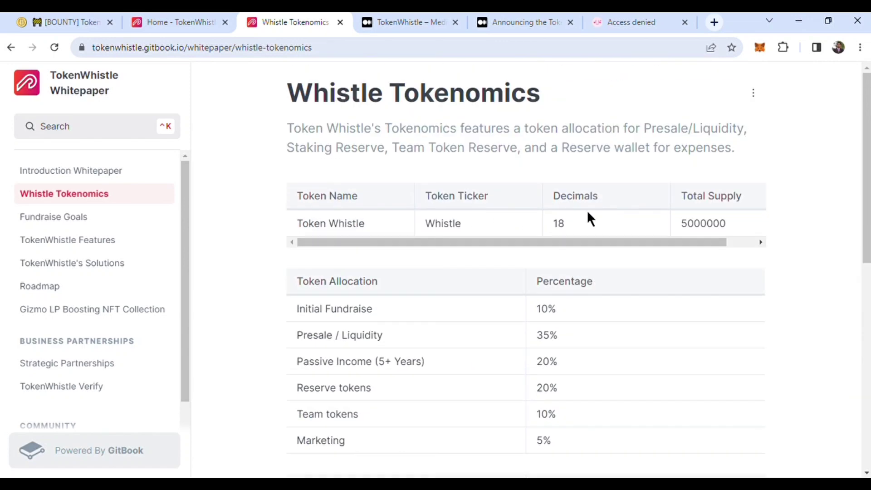
# Step: Scroll down to the token allocation percentages and the buy tax breakdown
pyautogui.scroll(-3)
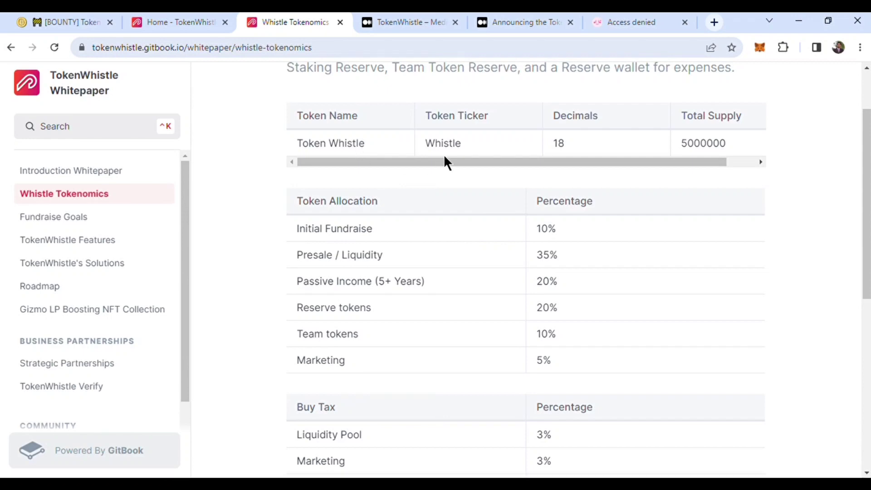
pyautogui.scroll(-3)
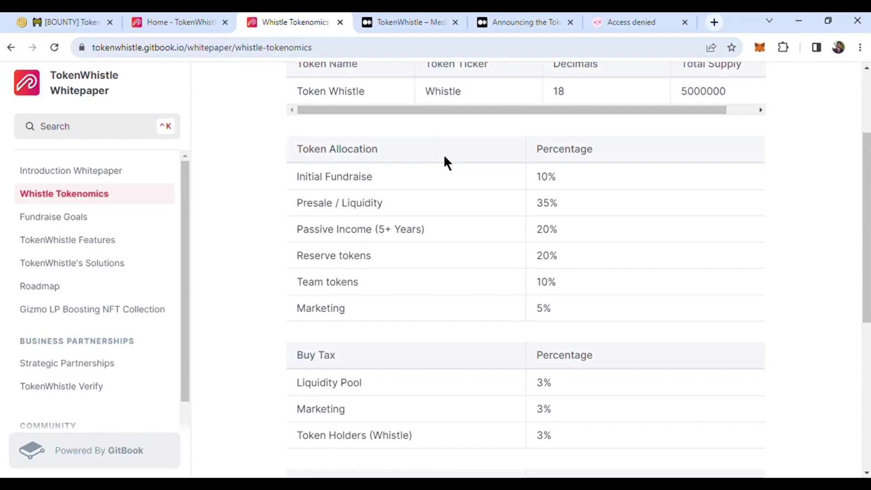
pyautogui.scroll(-3)
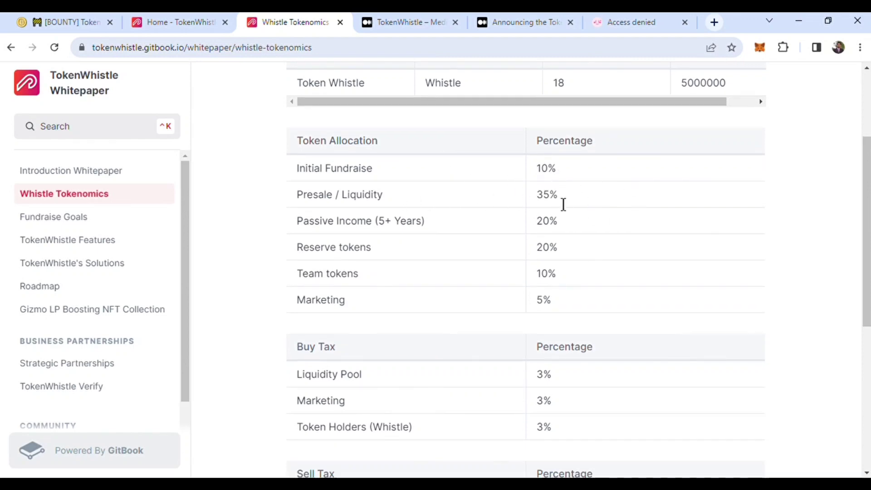
pyautogui.moveTo(356, 228)
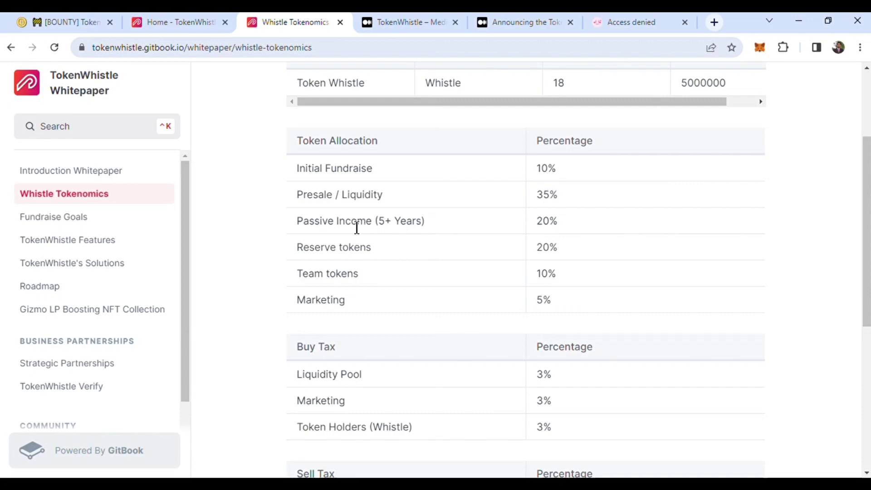
pyautogui.moveTo(484, 239)
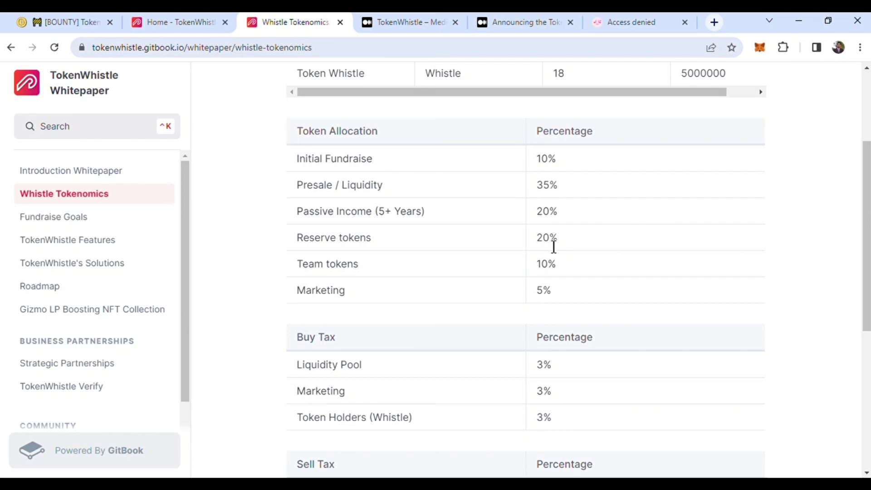
pyautogui.scroll(-3)
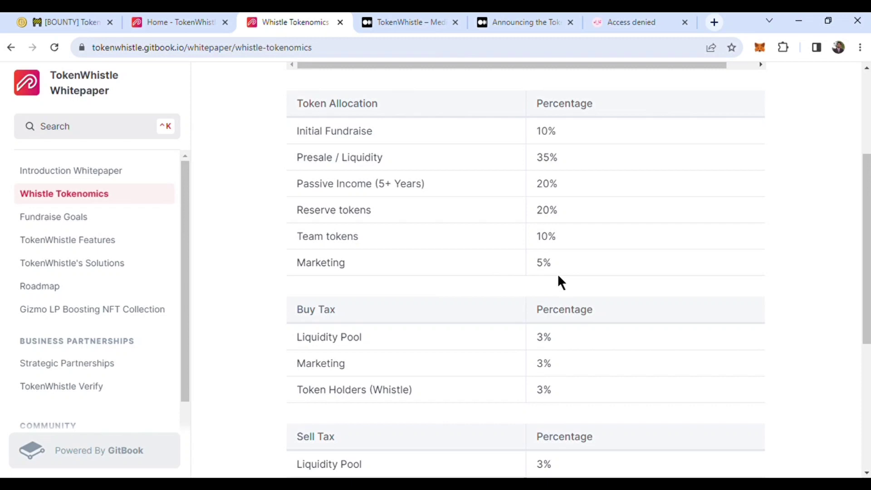
# Step: Scroll through the sell tax table to the bottom of the Whistle Tokenomics page
pyautogui.scroll(-3)
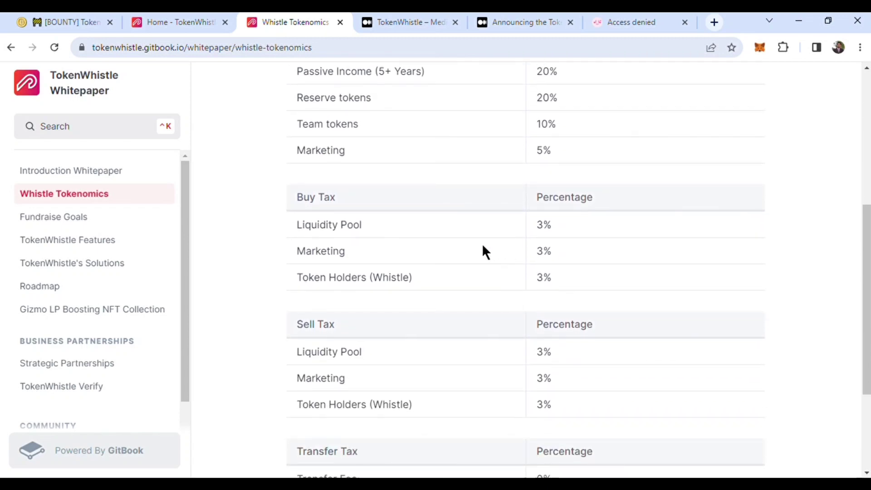
pyautogui.moveTo(643, 202)
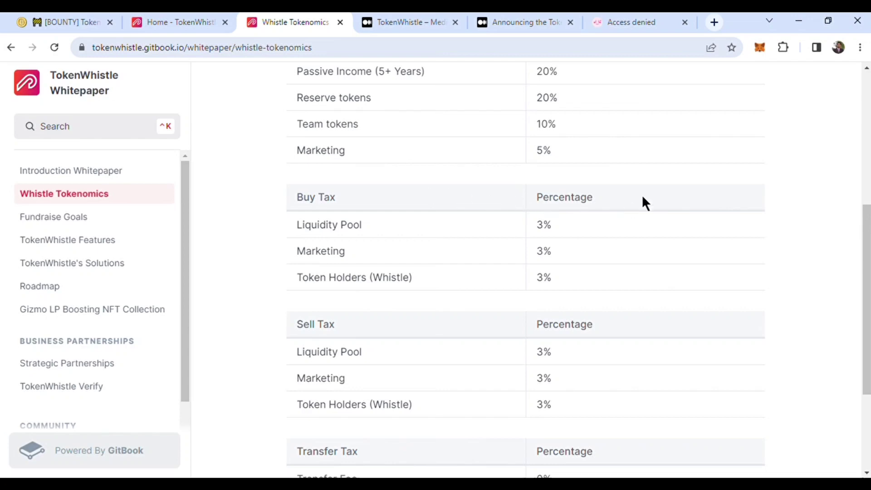
pyautogui.scroll(-3)
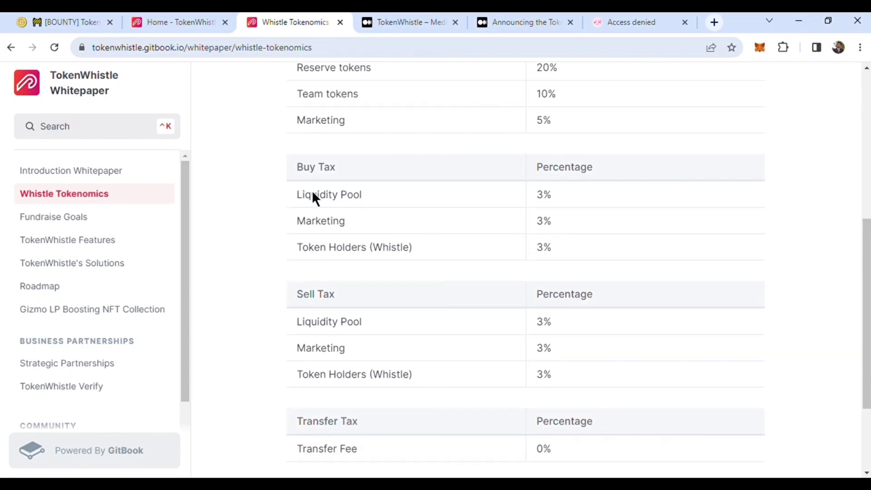
pyautogui.moveTo(521, 243)
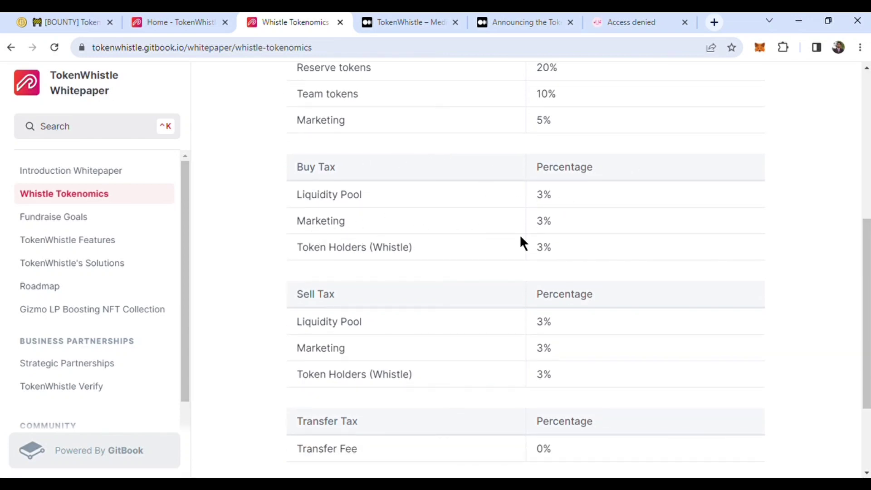
pyautogui.scroll(-3)
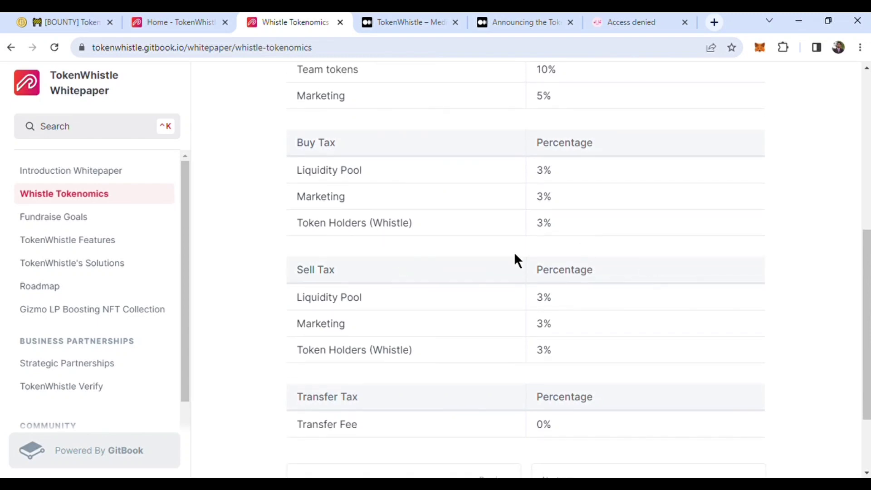
pyautogui.scroll(-3)
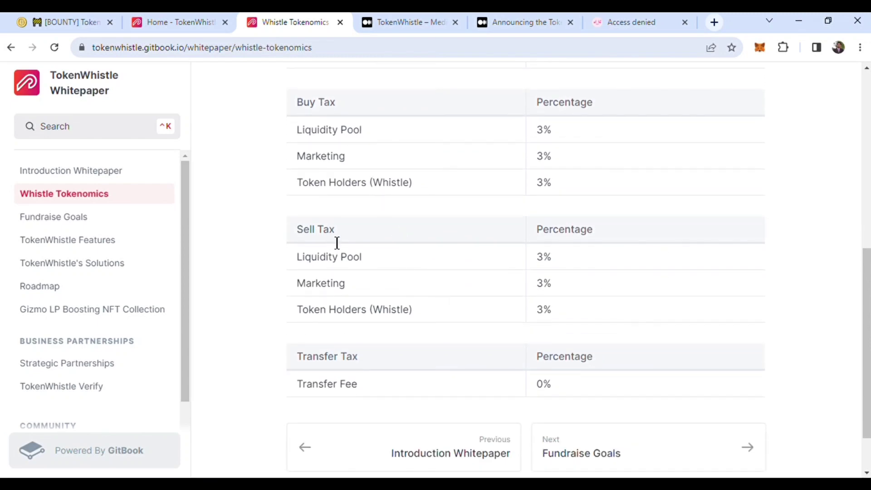
pyautogui.moveTo(388, 260)
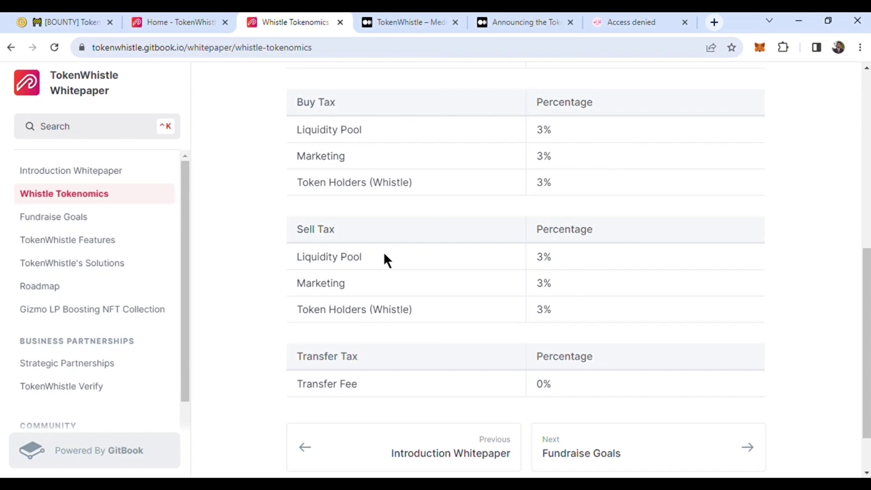
pyautogui.moveTo(465, 267)
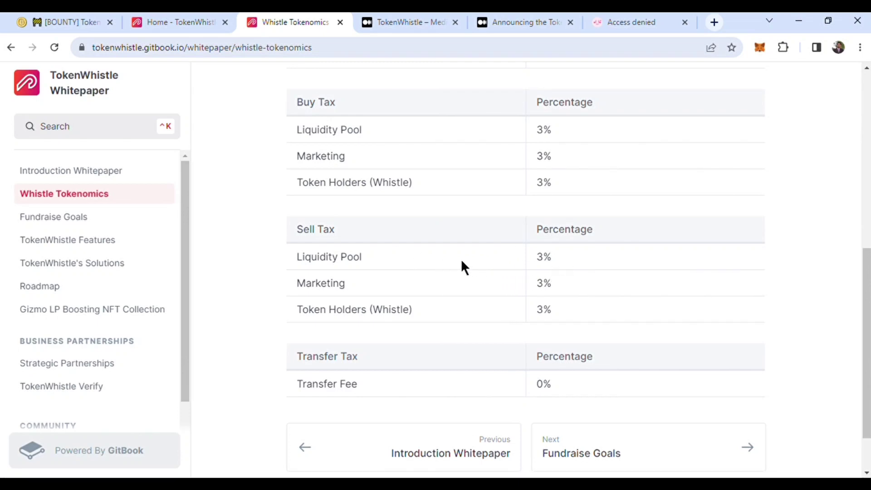
pyautogui.scroll(-3)
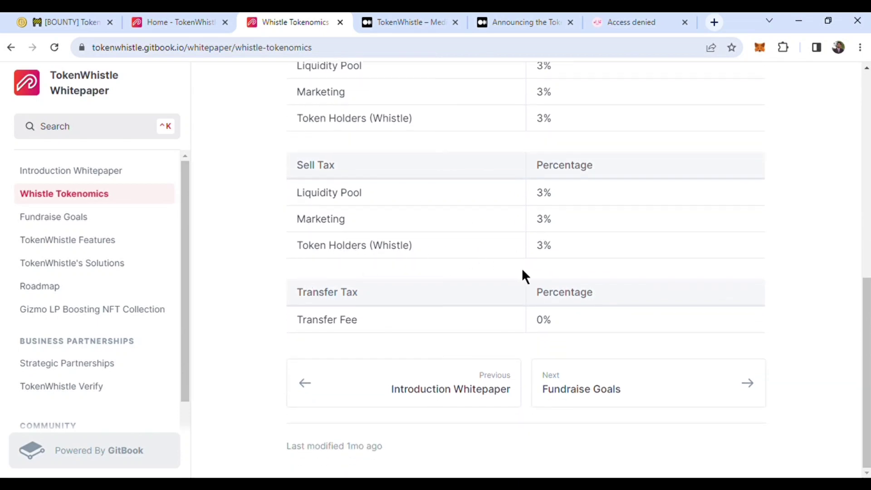
pyautogui.moveTo(511, 254)
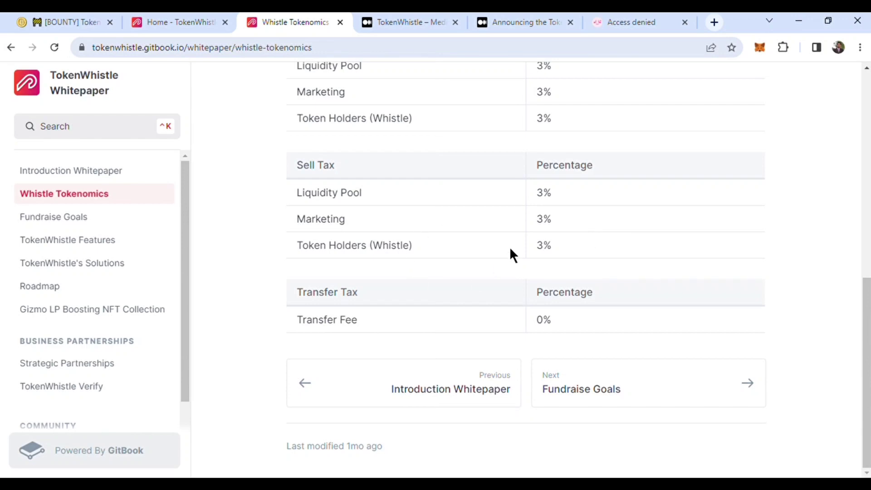
pyautogui.moveTo(294, 345)
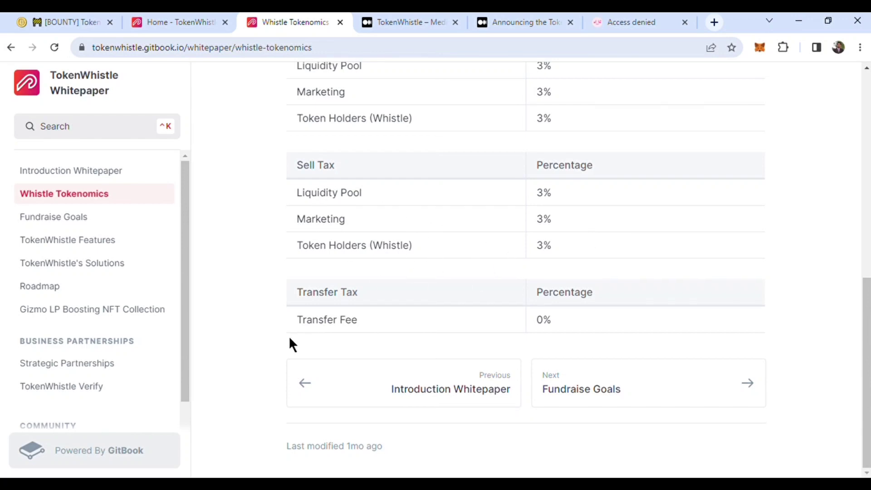
pyautogui.moveTo(510, 358)
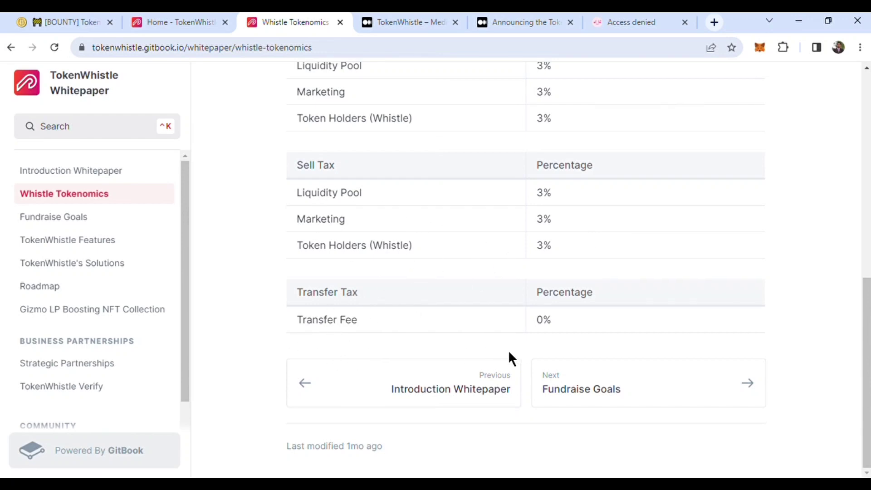
pyautogui.moveTo(641, 371)
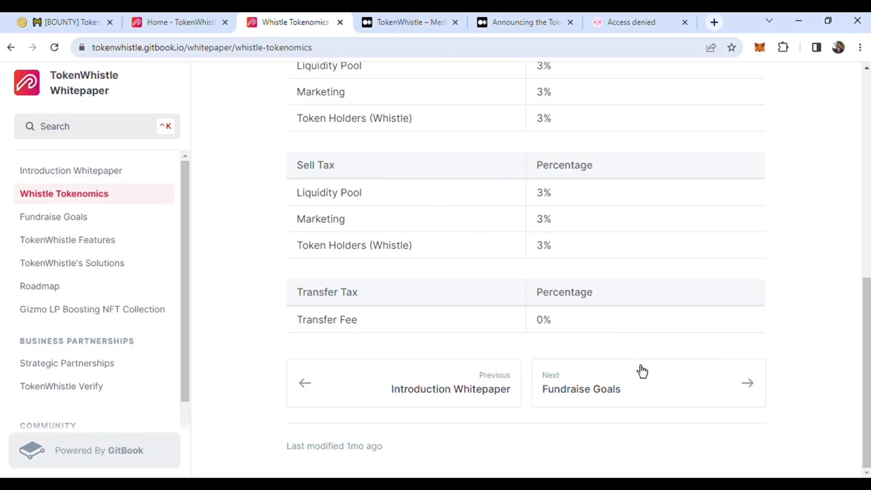
pyautogui.moveTo(626, 406)
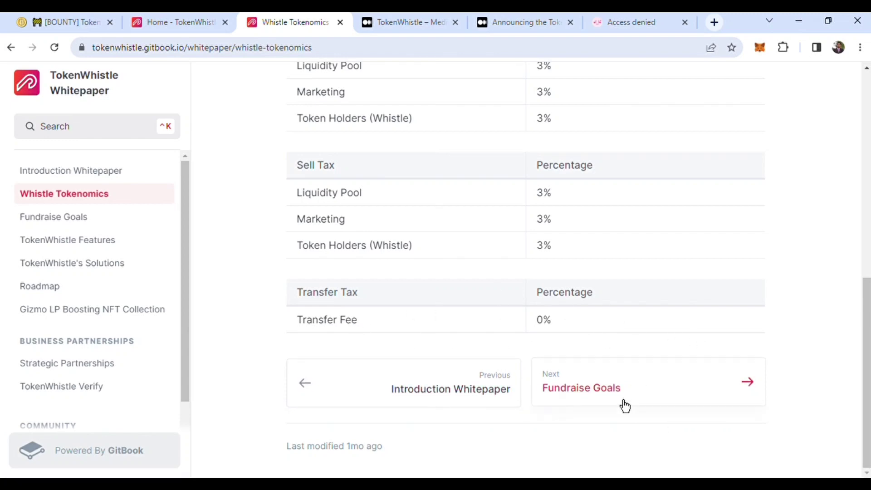
pyautogui.moveTo(633, 396)
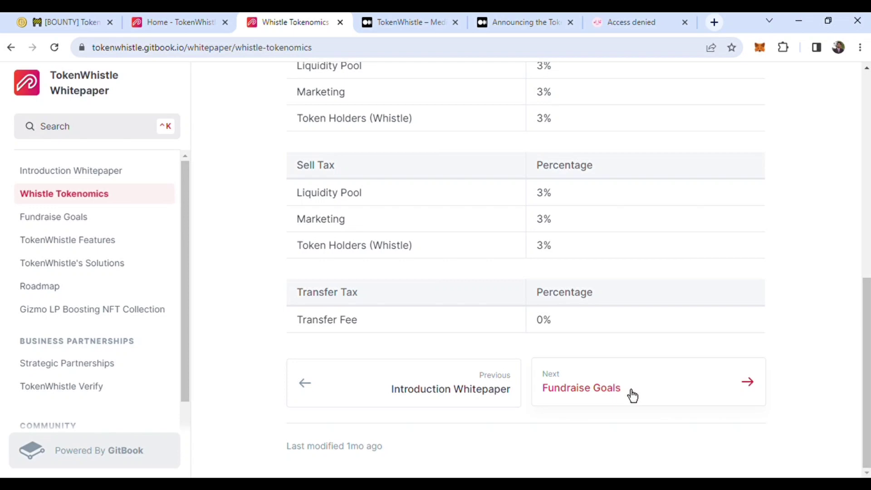
# Step: Move on to the Fundraise Goals page via the 'Next' link
pyautogui.click(581, 388)
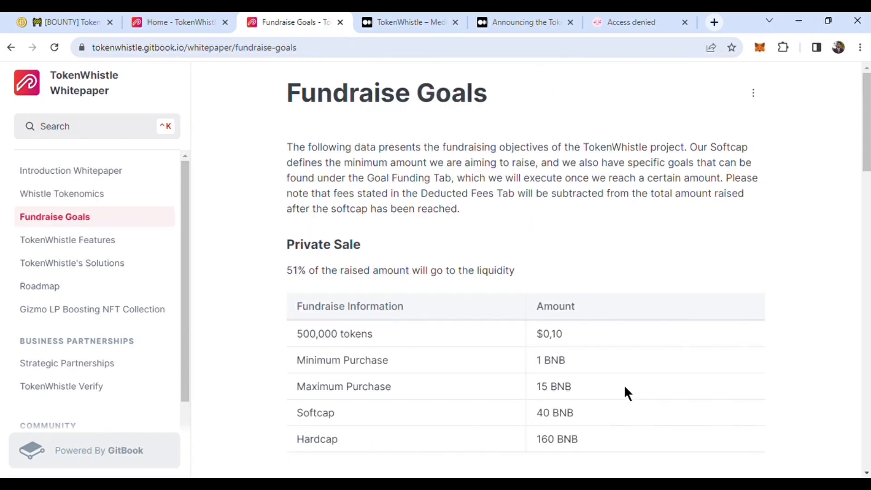
# Step: Scroll through the Fundraise Goals introduction and the Private Sale table
pyautogui.scroll(-3)
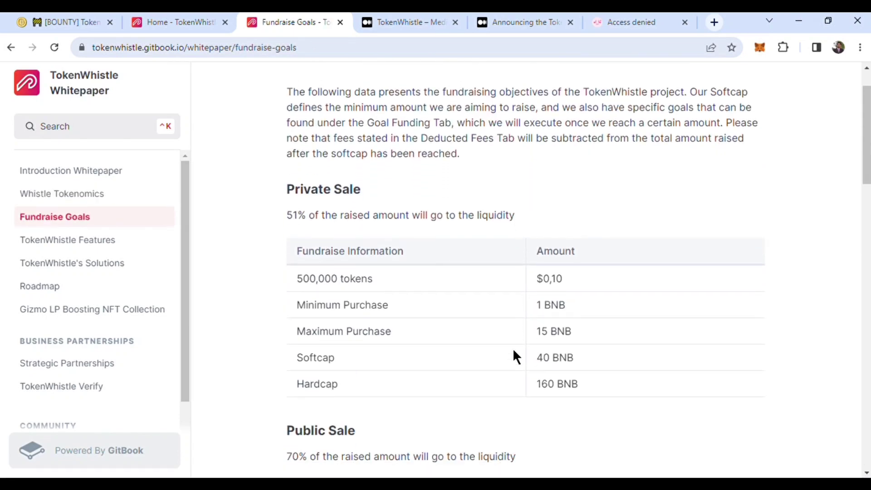
pyautogui.moveTo(429, 243)
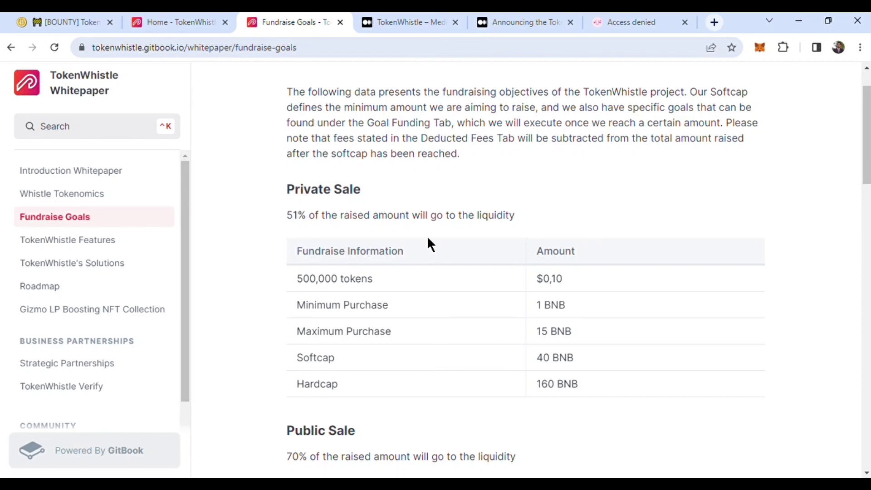
pyautogui.scroll(3)
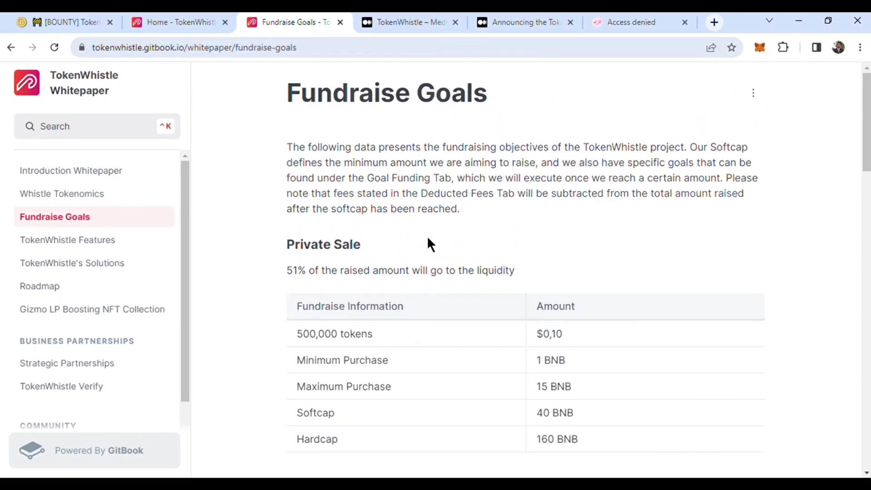
pyautogui.scroll(-3)
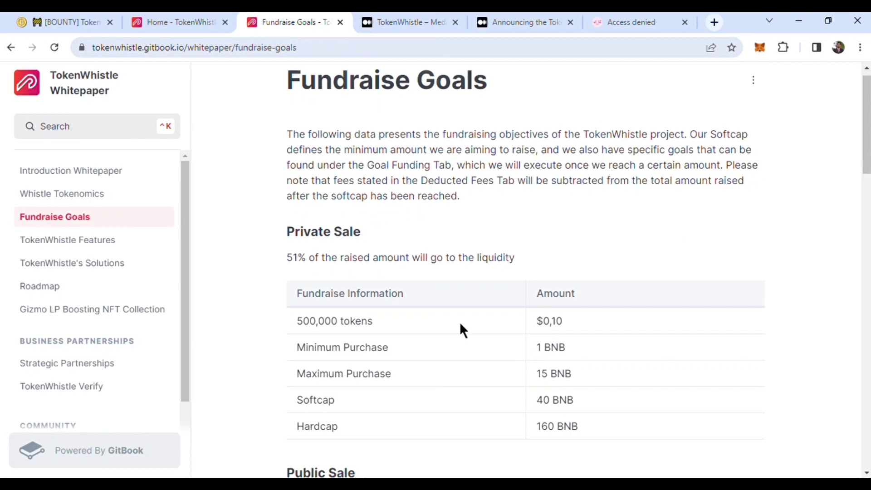
pyautogui.scroll(-3)
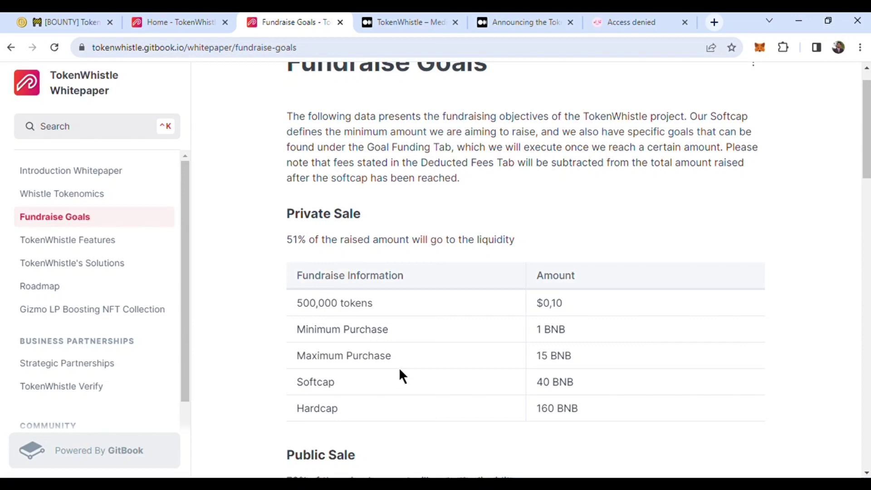
pyautogui.scroll(-3)
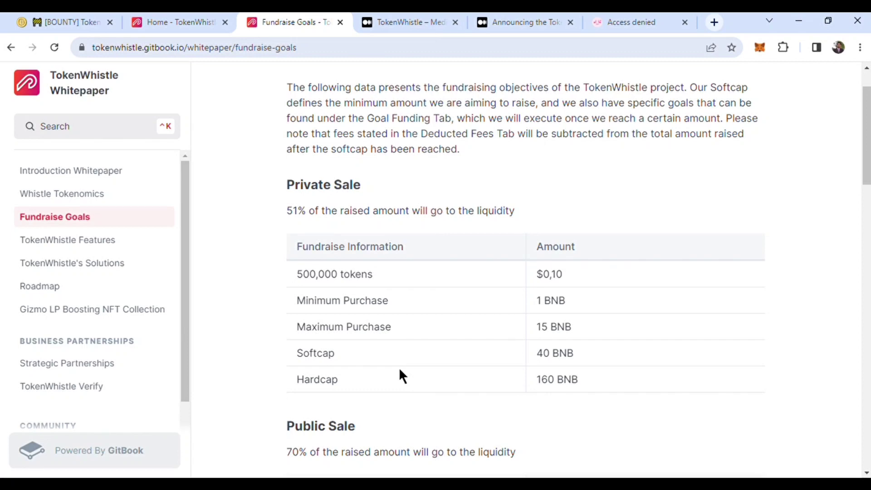
# Step: Scroll down to the Public Sale table with its 10 BNB softcap and 1000 BNB hardcap
pyautogui.scroll(-3)
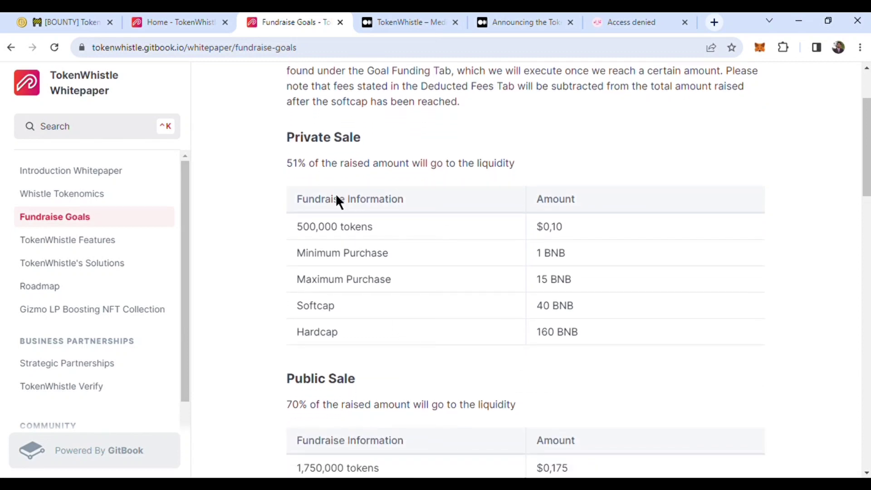
pyautogui.moveTo(405, 187)
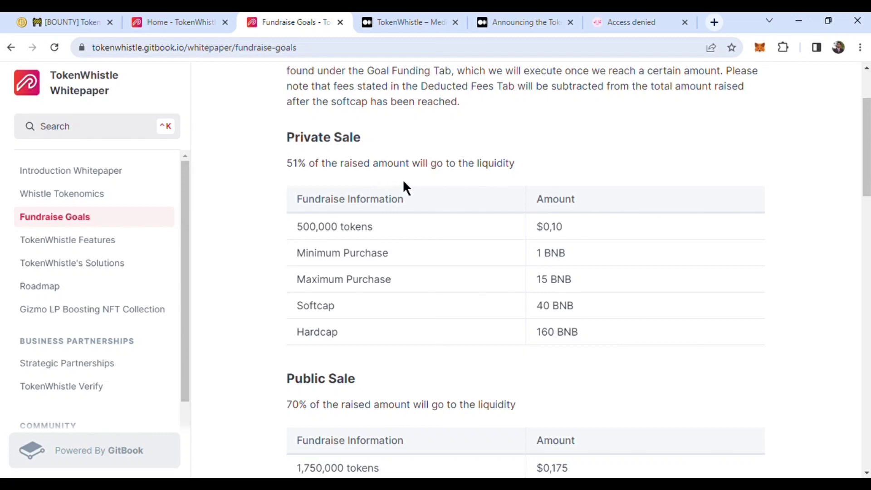
pyautogui.moveTo(418, 174)
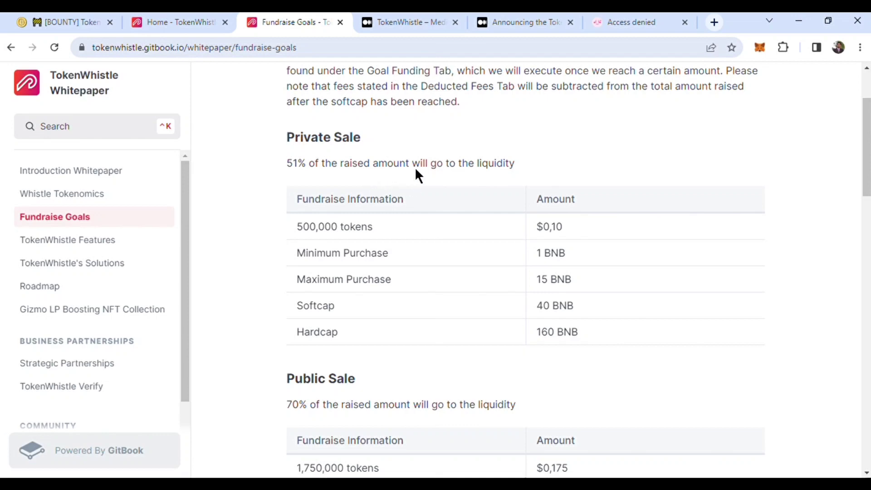
pyautogui.moveTo(232, 167)
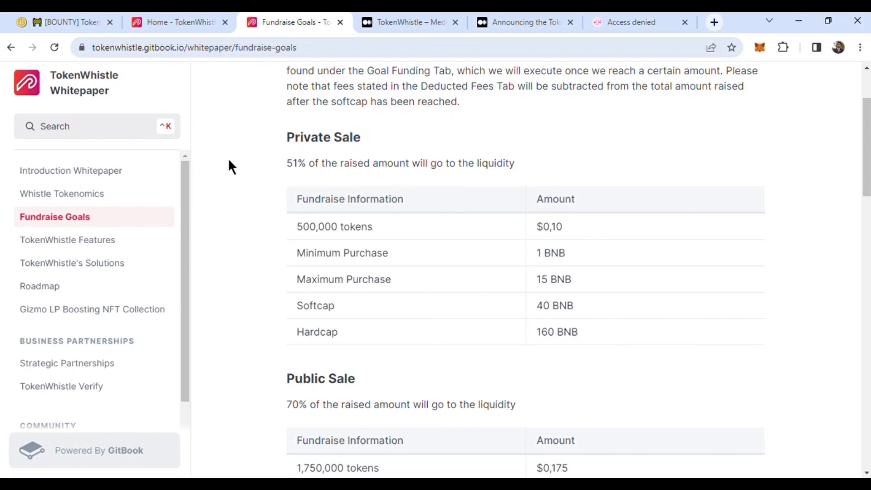
pyautogui.moveTo(326, 183)
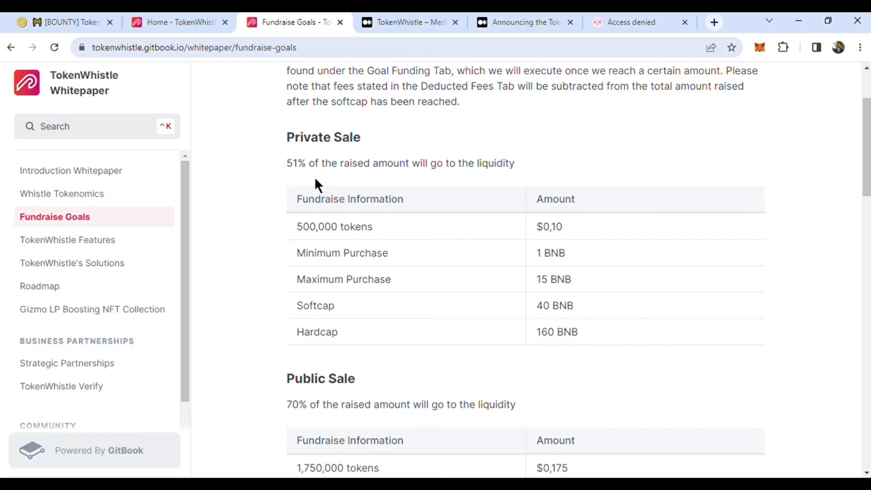
pyautogui.scroll(-3)
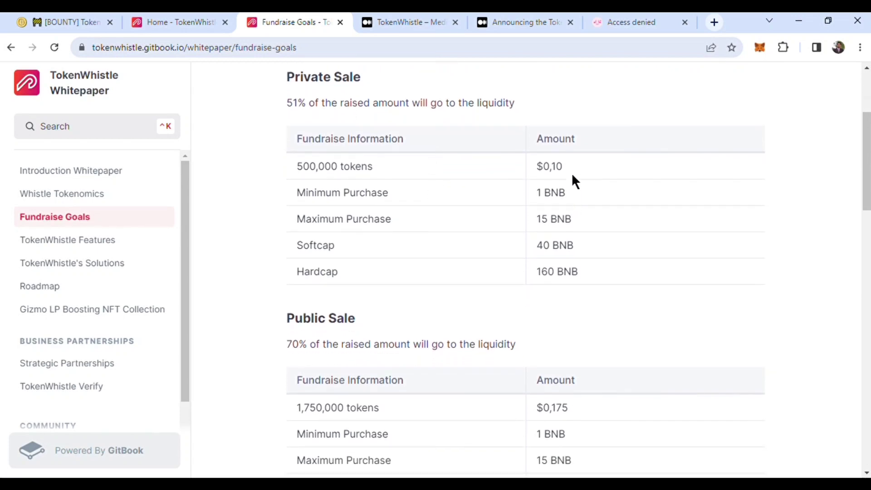
pyautogui.moveTo(324, 184)
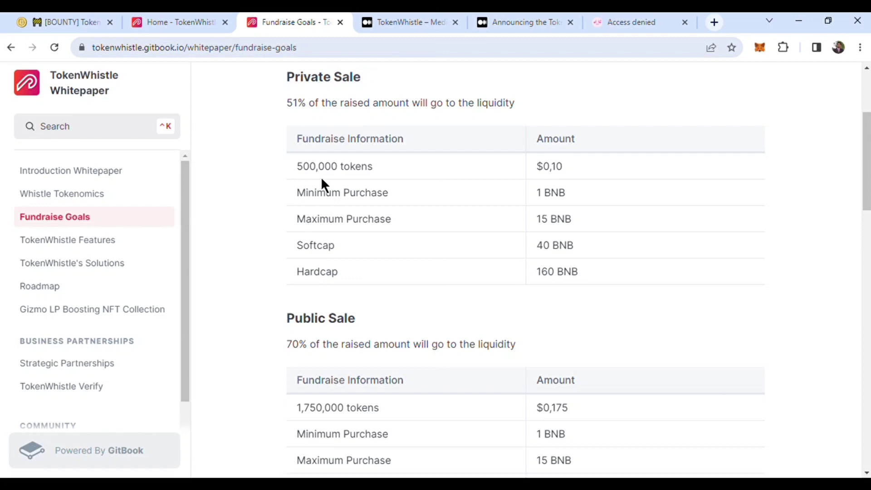
pyautogui.moveTo(553, 181)
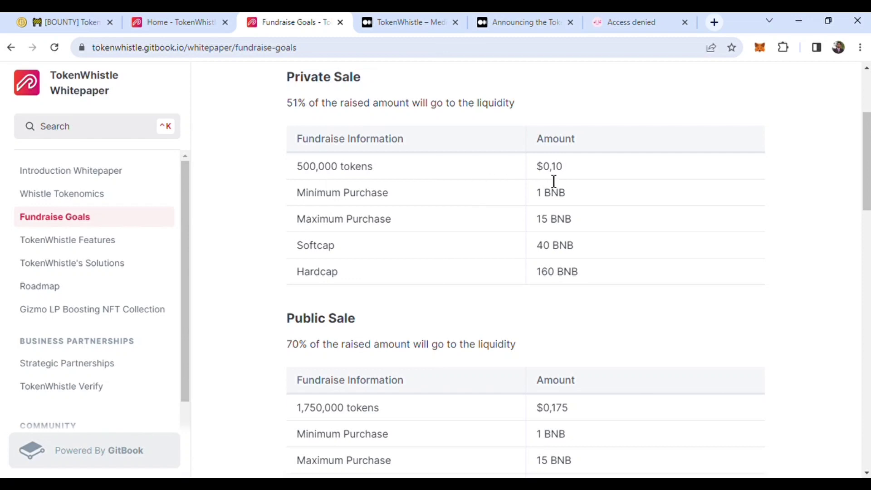
pyautogui.moveTo(406, 220)
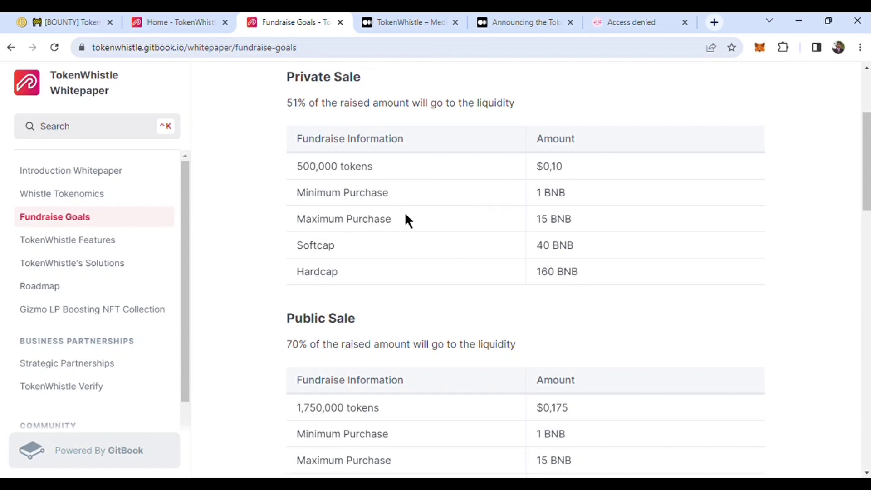
pyautogui.moveTo(474, 233)
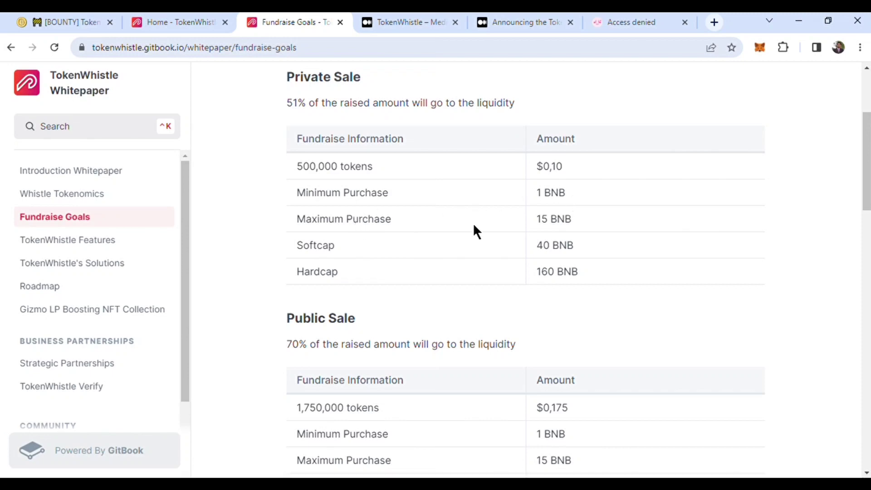
pyautogui.scroll(-3)
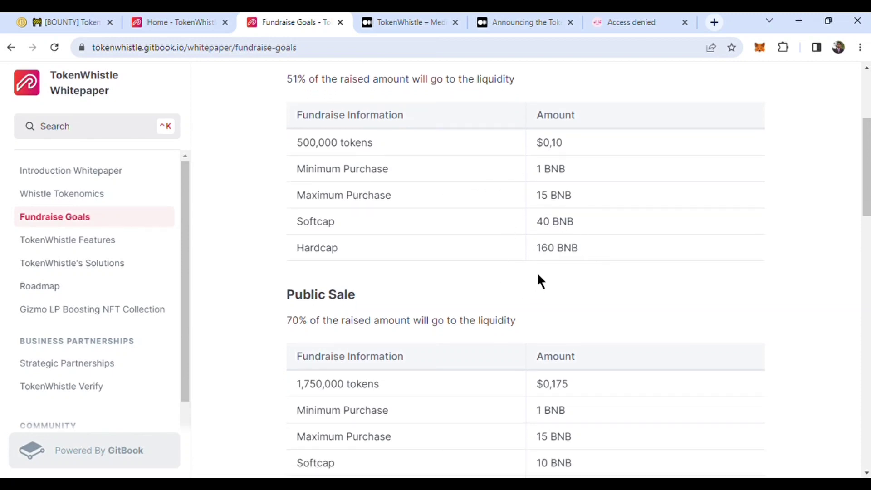
pyautogui.moveTo(575, 240)
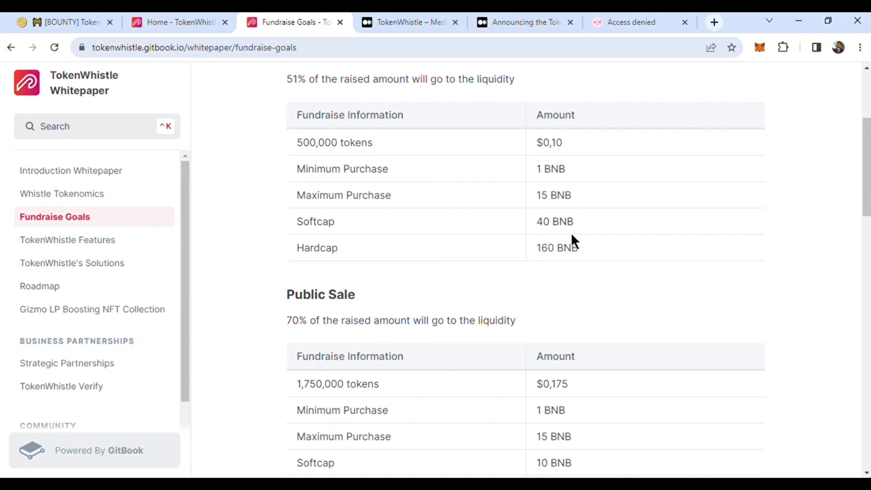
pyautogui.scroll(-3)
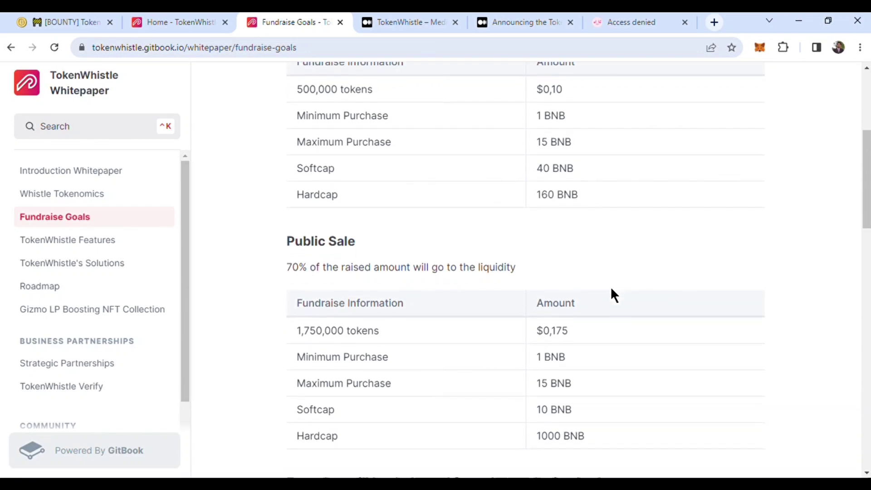
# Step: Scroll past the Public Sale figures to the Deducted Fees table
pyautogui.scroll(-3)
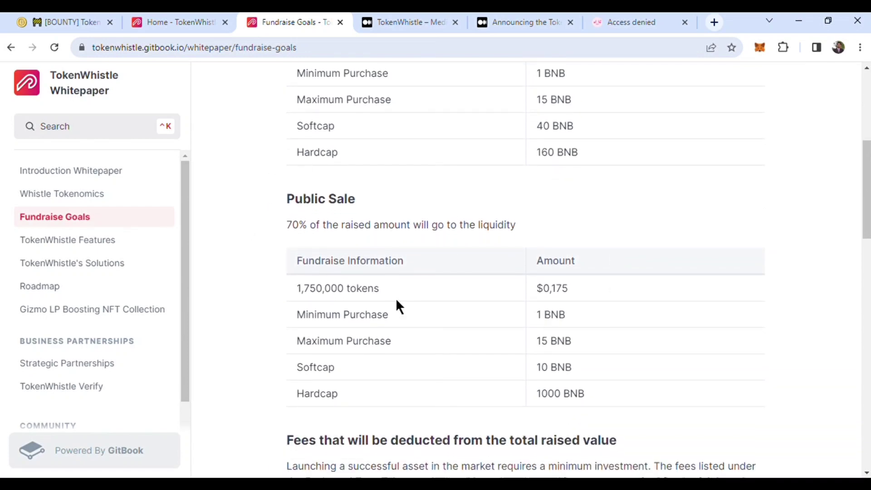
pyautogui.scroll(-3)
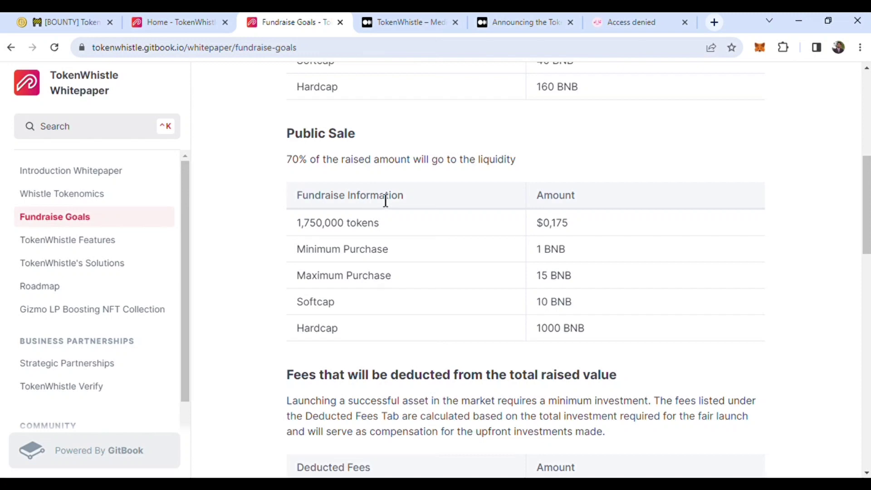
pyautogui.scroll(-3)
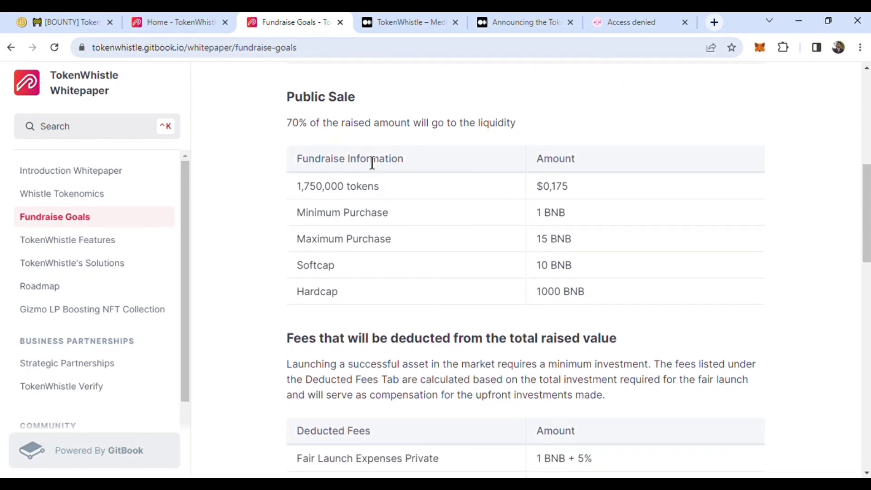
pyautogui.moveTo(338, 191)
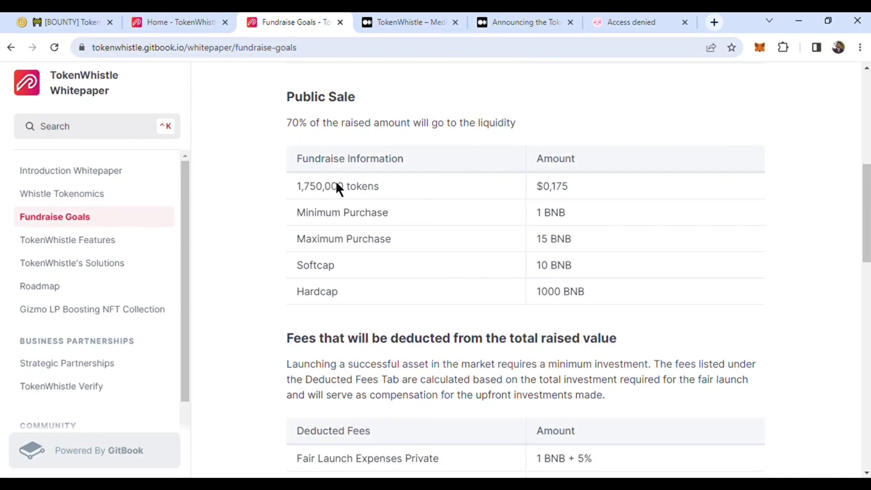
pyautogui.scroll(-3)
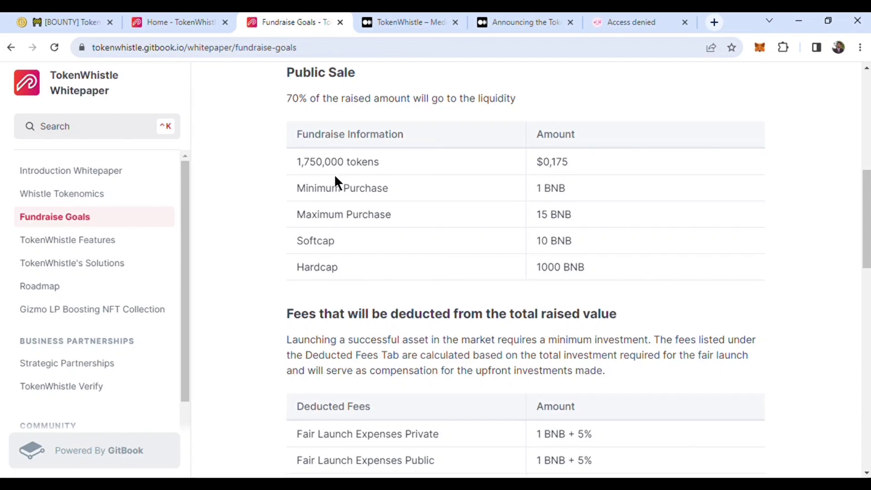
pyautogui.moveTo(385, 182)
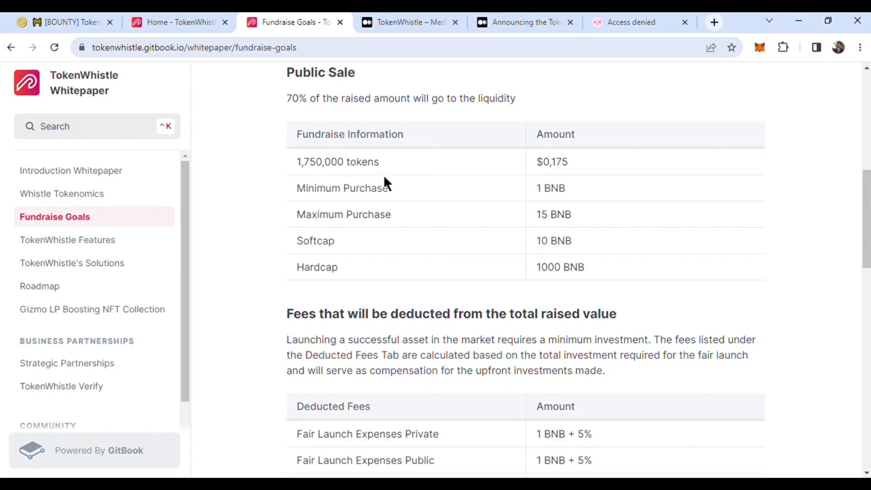
pyautogui.scroll(-3)
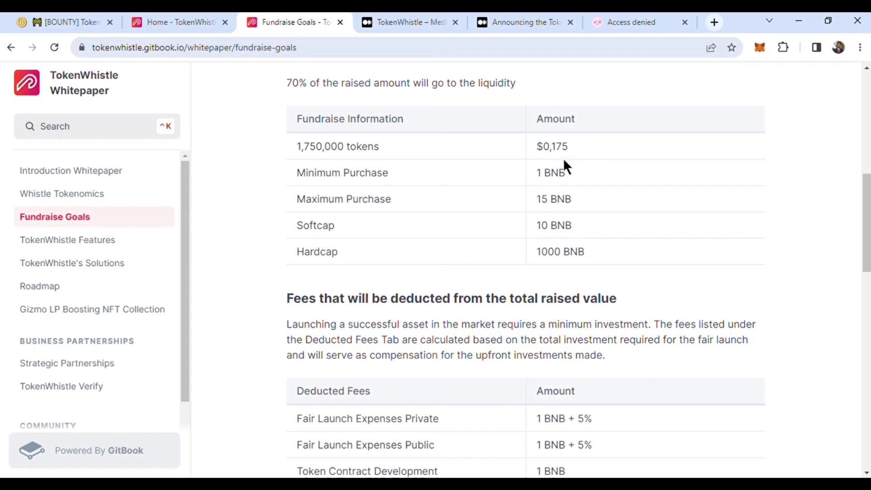
pyautogui.moveTo(547, 160)
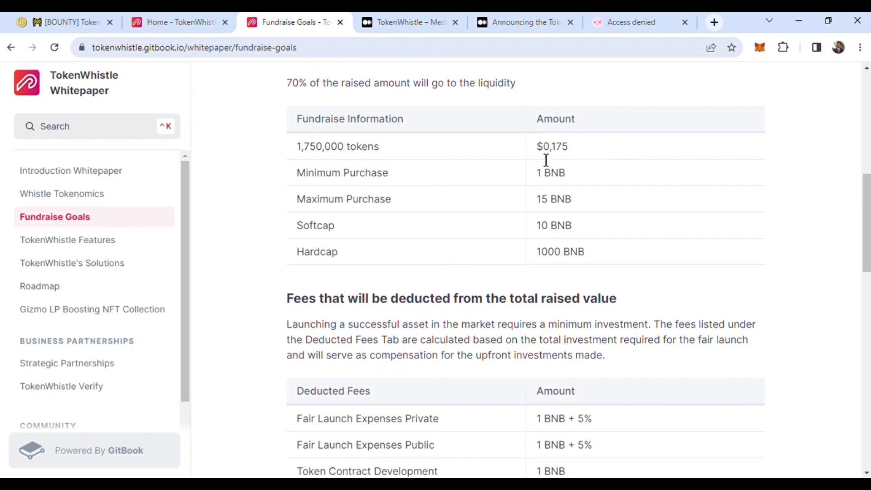
pyautogui.moveTo(543, 187)
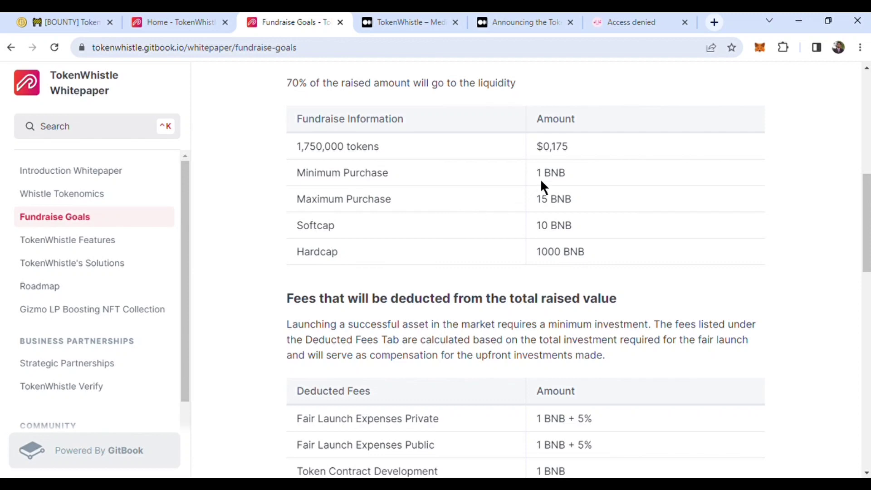
pyautogui.moveTo(509, 236)
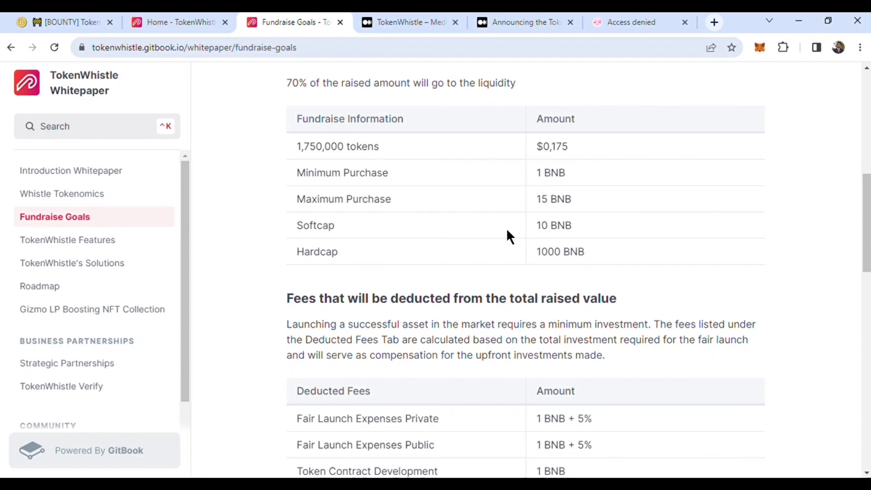
# Step: Scroll on through the deducted fees to the start of the Goal Funding Targets table
pyautogui.scroll(-3)
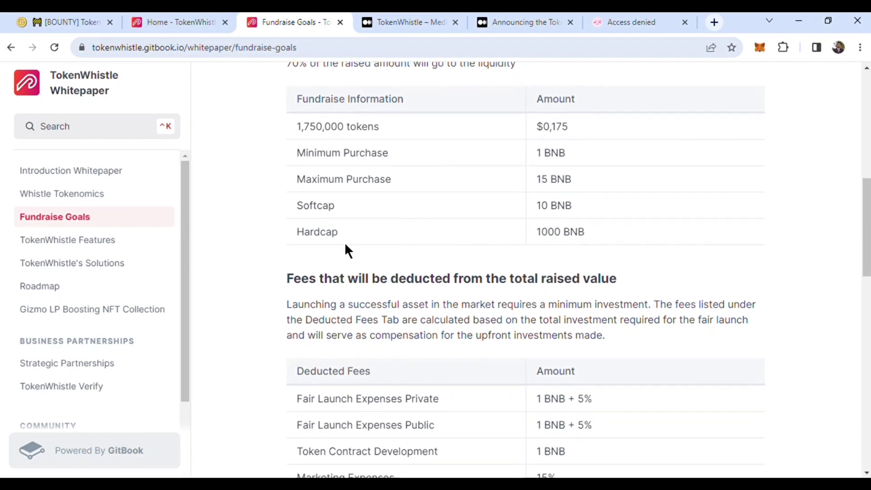
pyautogui.scroll(-3)
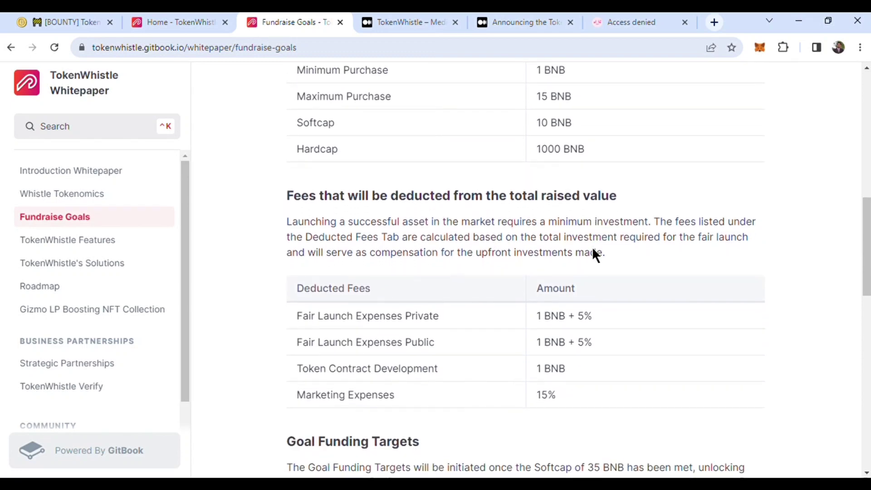
pyautogui.scroll(-3)
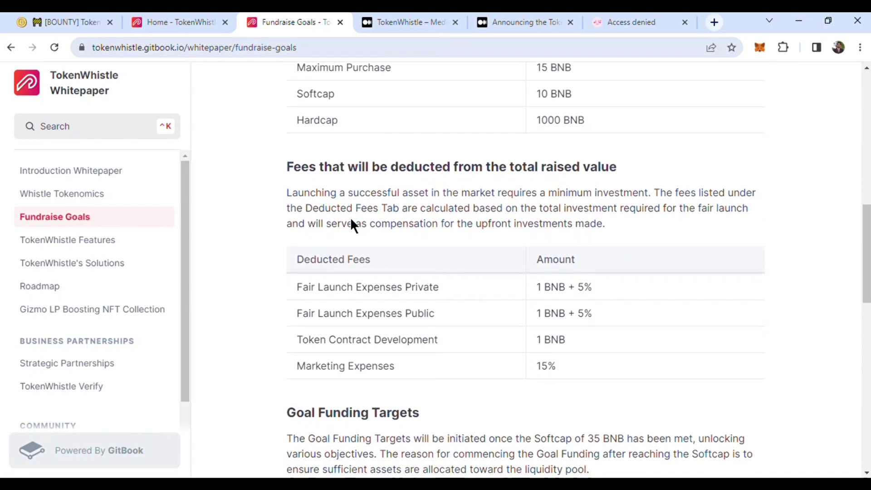
pyautogui.moveTo(413, 214)
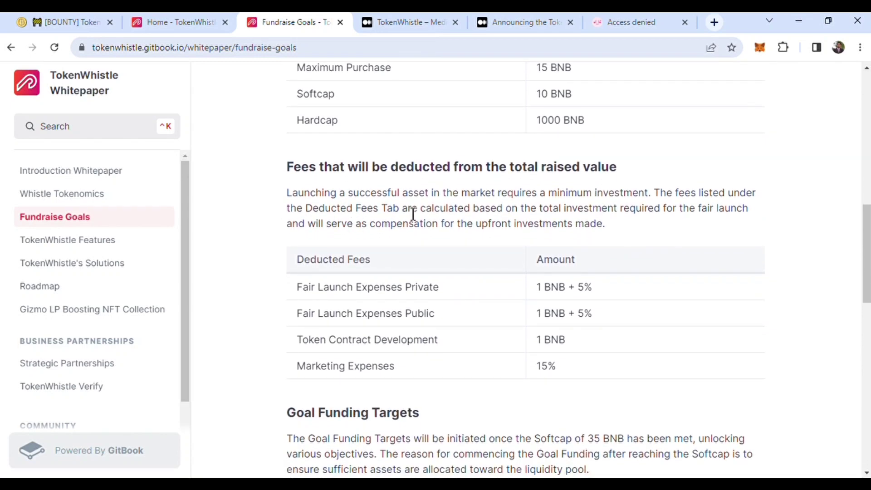
pyautogui.scroll(-3)
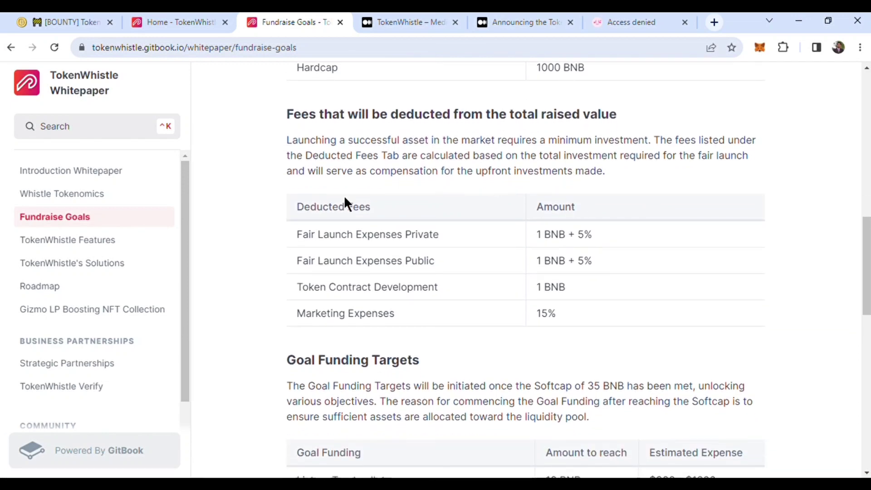
pyautogui.moveTo(543, 243)
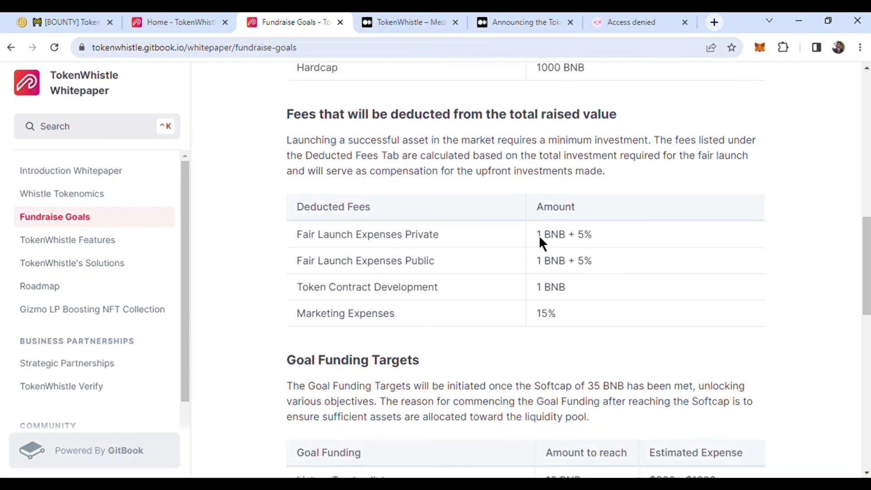
pyautogui.moveTo(361, 298)
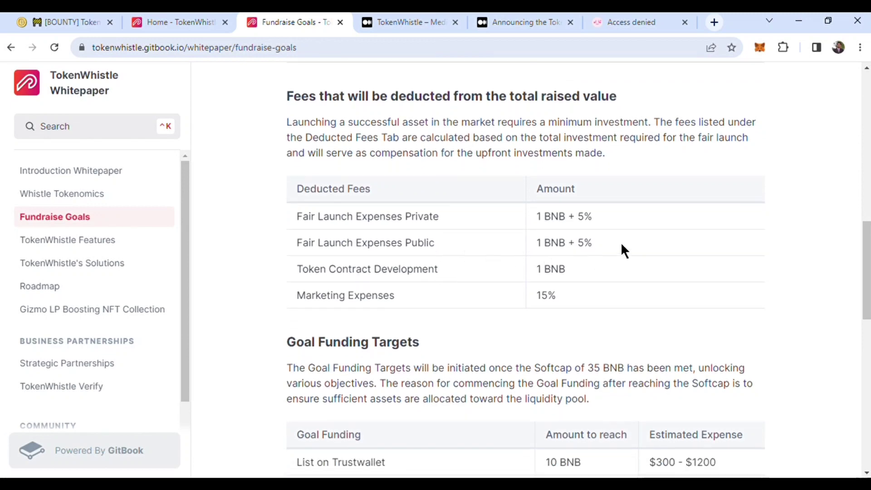
pyautogui.scroll(-3)
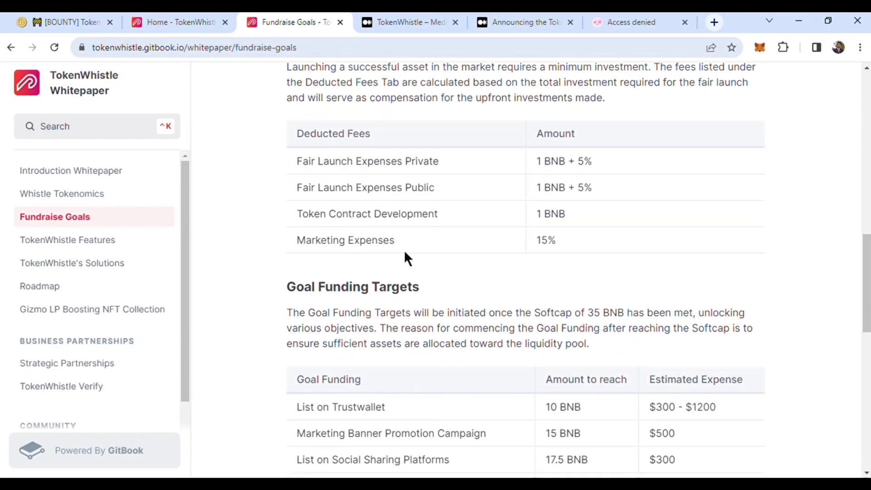
pyautogui.moveTo(380, 273)
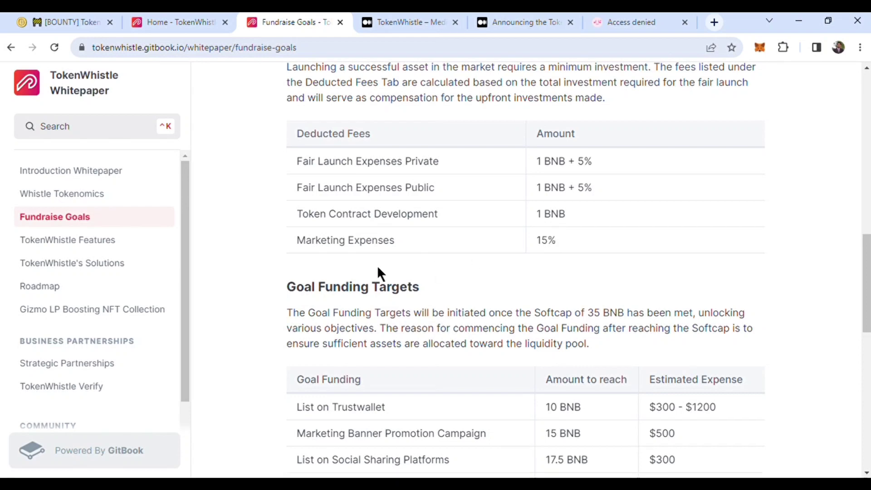
# Step: Scroll through the Goal Funding Targets table, rereading part of it, down to the Breakdown of cost heading
pyautogui.scroll(-3)
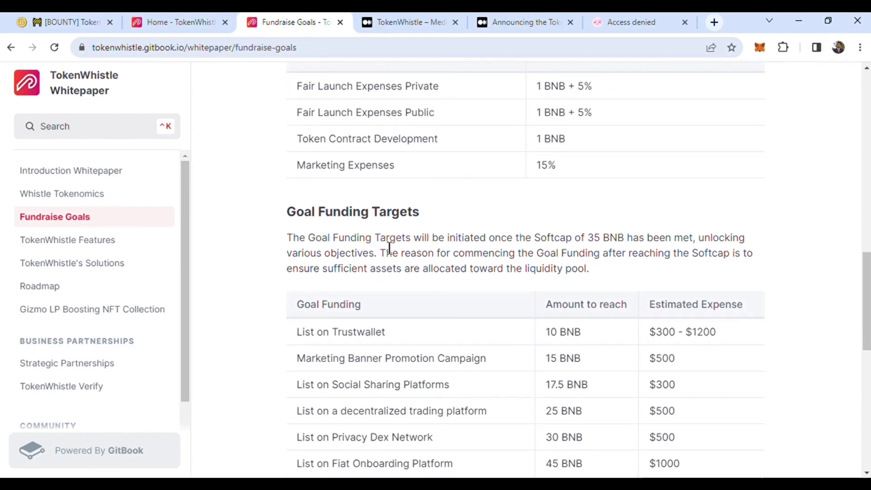
pyautogui.scroll(-3)
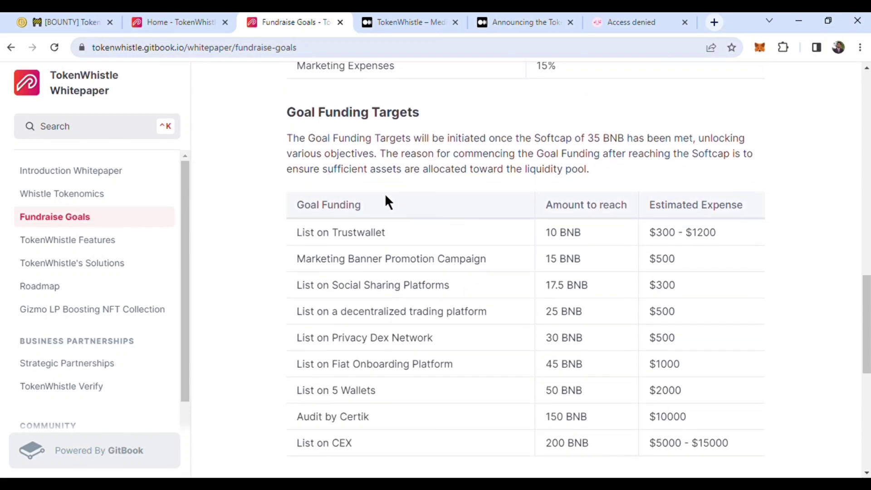
pyautogui.scroll(-3)
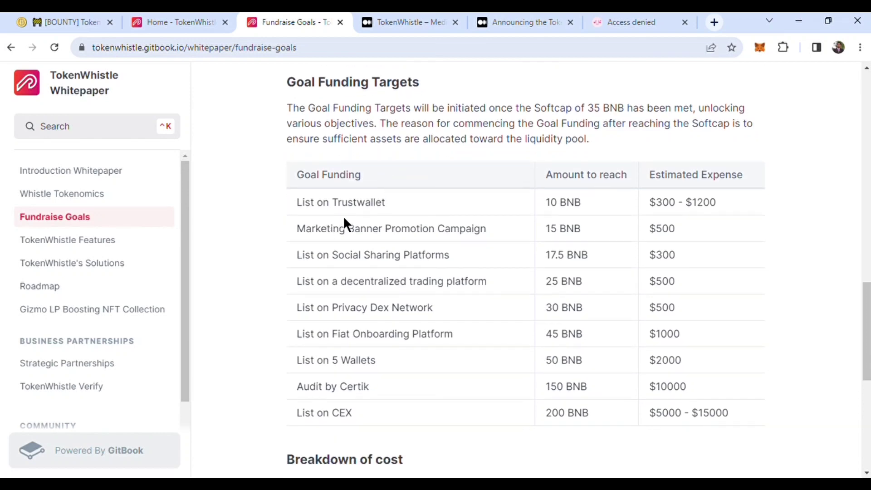
pyautogui.moveTo(652, 219)
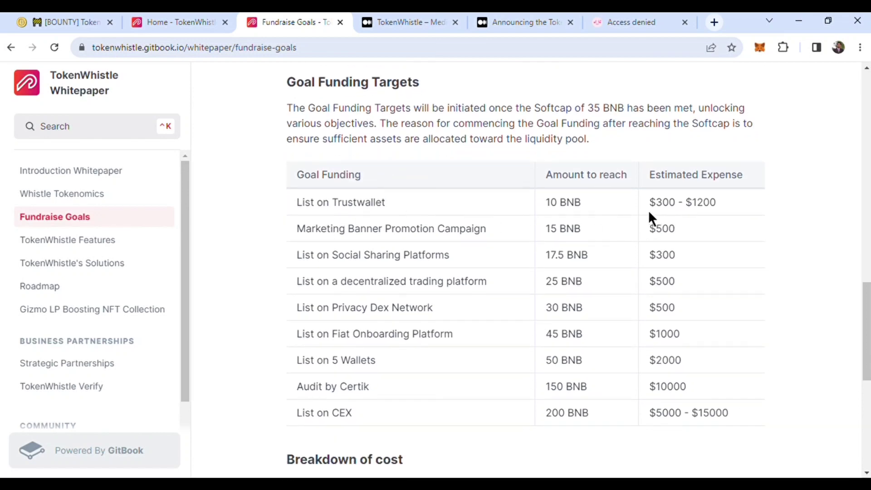
pyautogui.moveTo(393, 265)
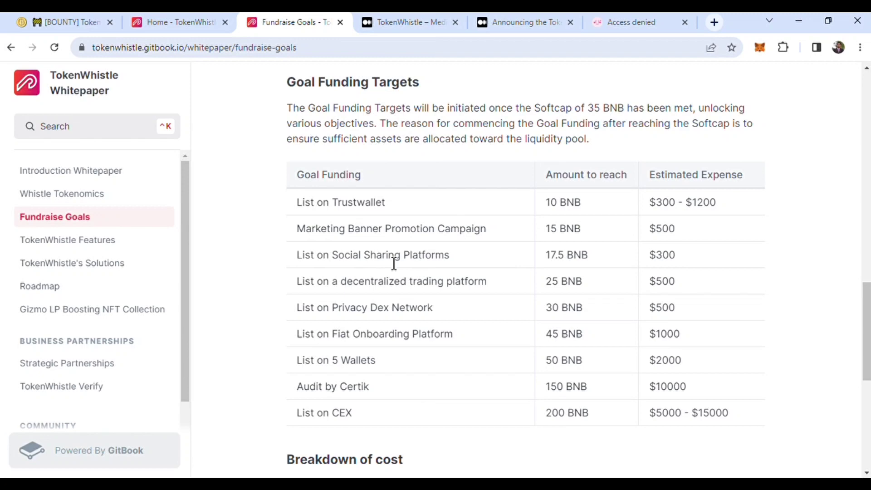
pyautogui.scroll(-3)
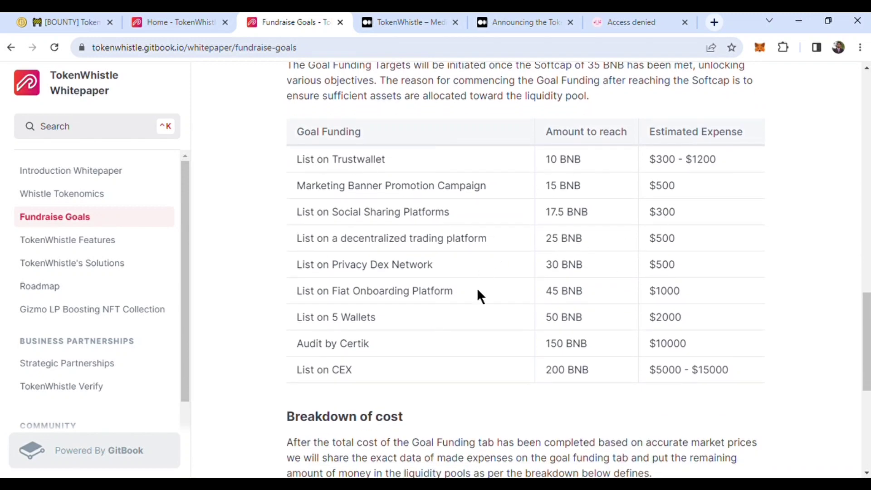
pyautogui.scroll(-3)
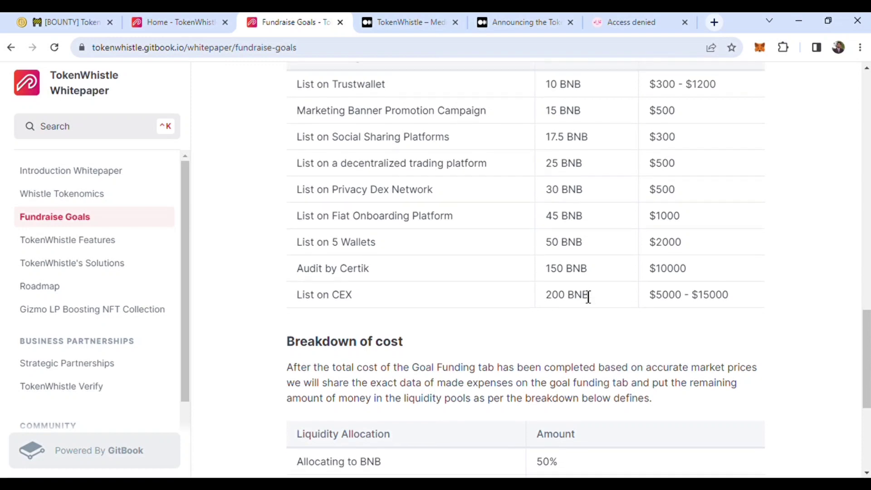
pyautogui.scroll(3)
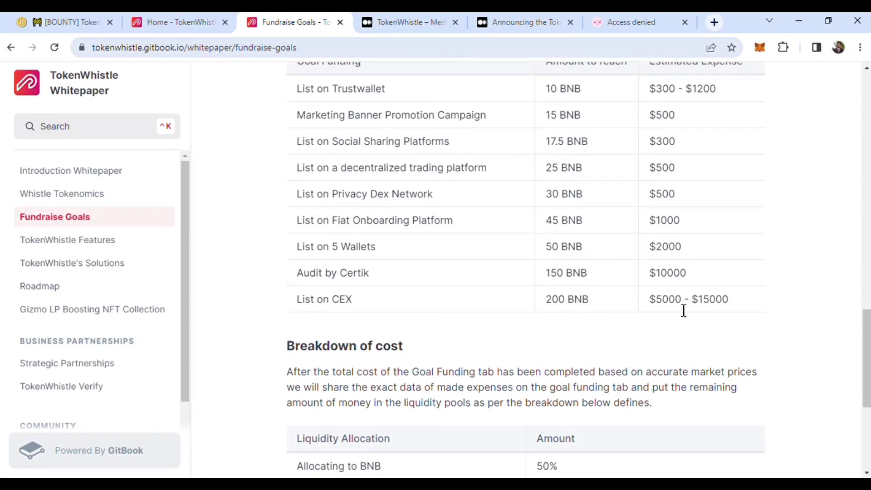
pyautogui.scroll(3)
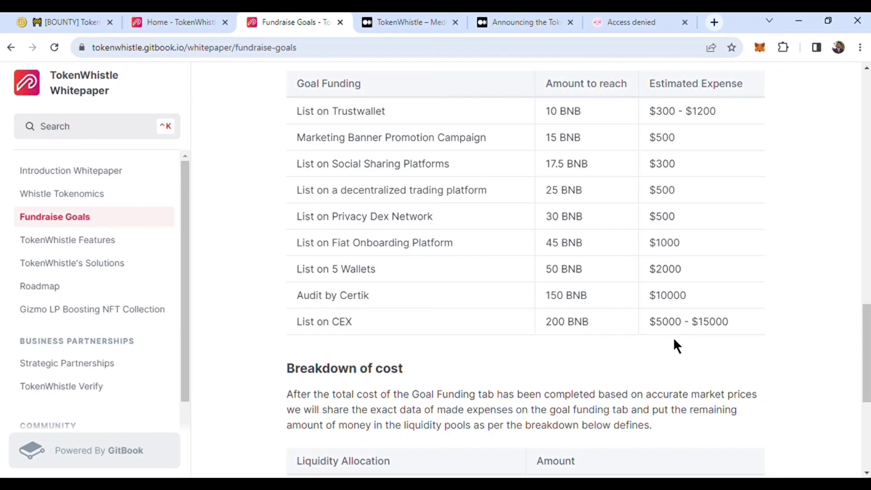
pyautogui.scroll(-3)
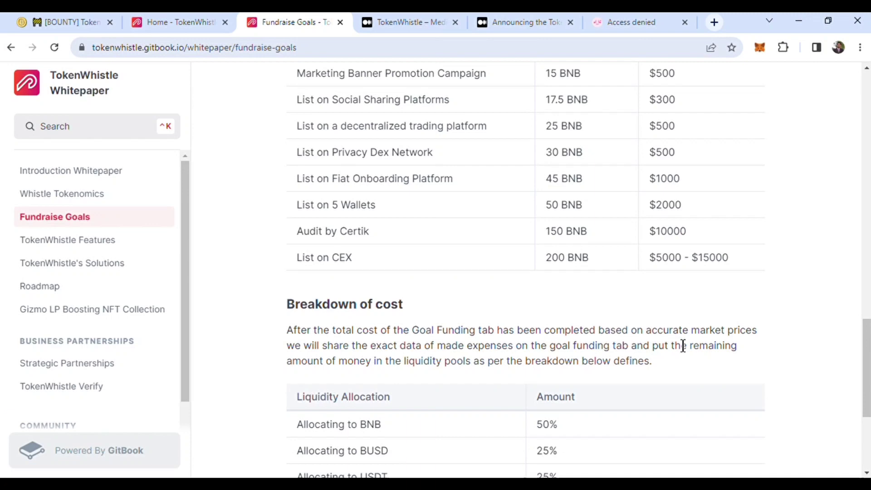
# Step: Scroll to the bottom of Fundraise Goals to read the Liquidity Allocation split
pyautogui.scroll(-3)
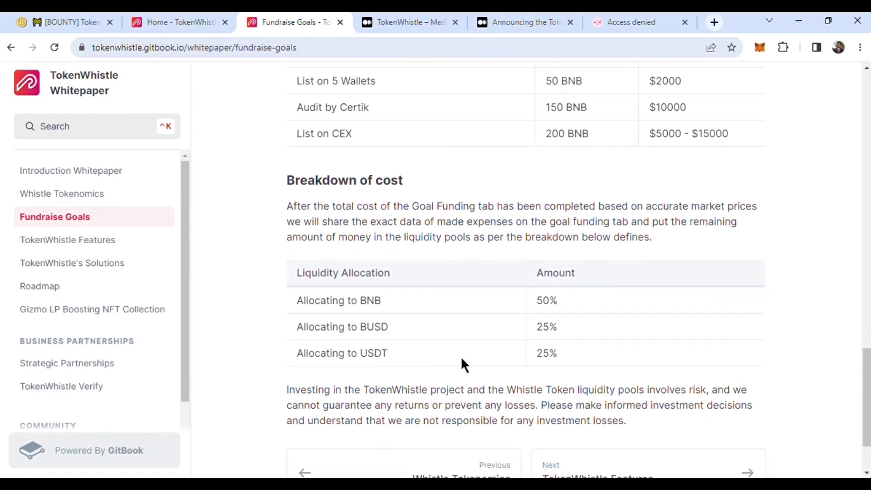
pyautogui.scroll(-3)
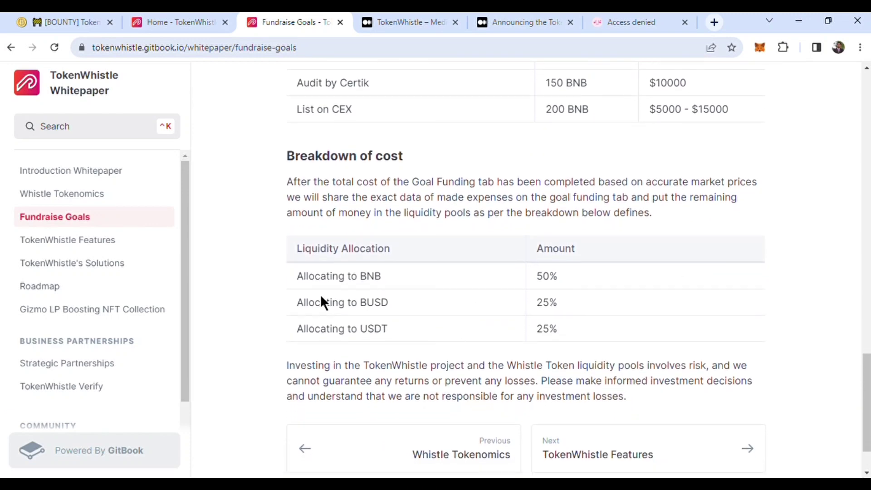
pyautogui.scroll(-3)
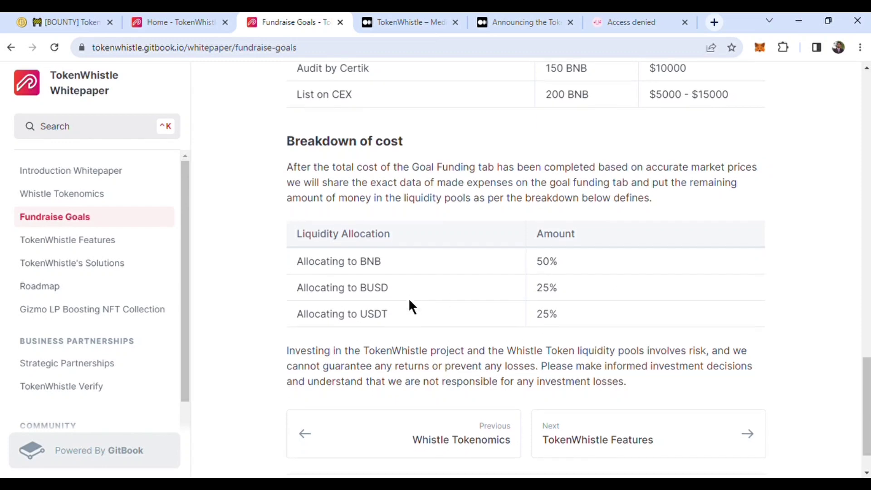
pyautogui.scroll(-3)
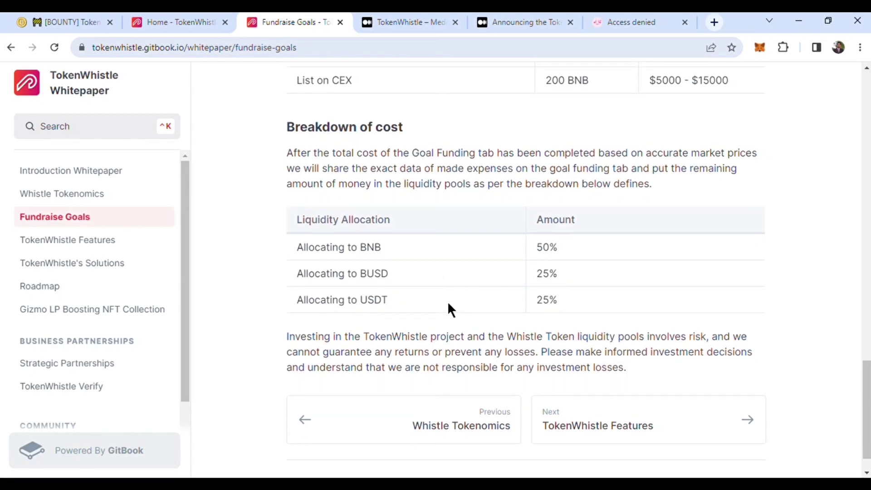
pyautogui.scroll(-3)
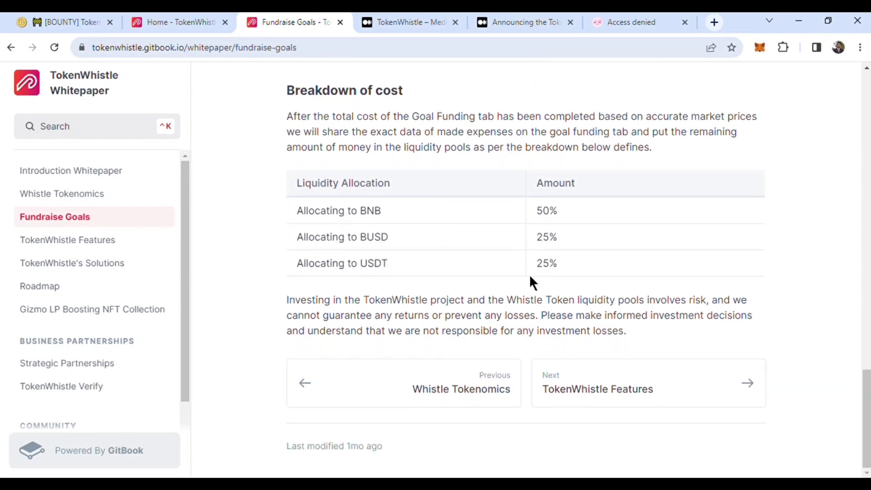
pyautogui.scroll(3)
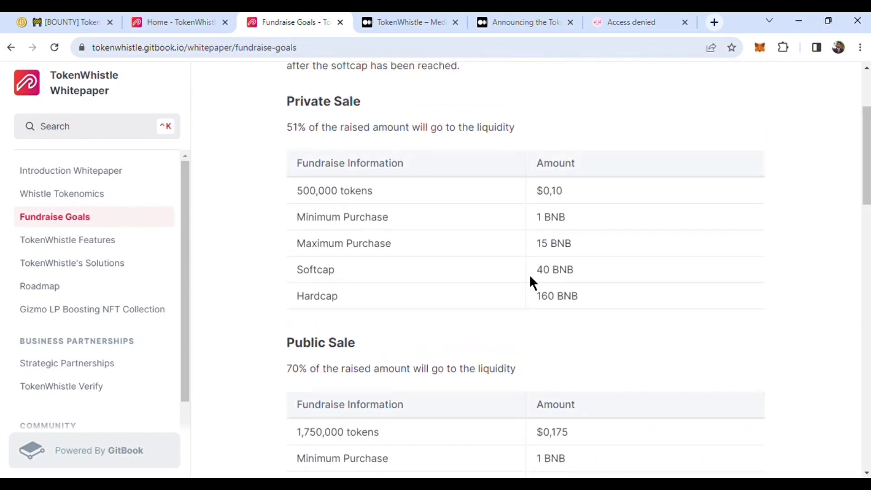
pyautogui.scroll(-3)
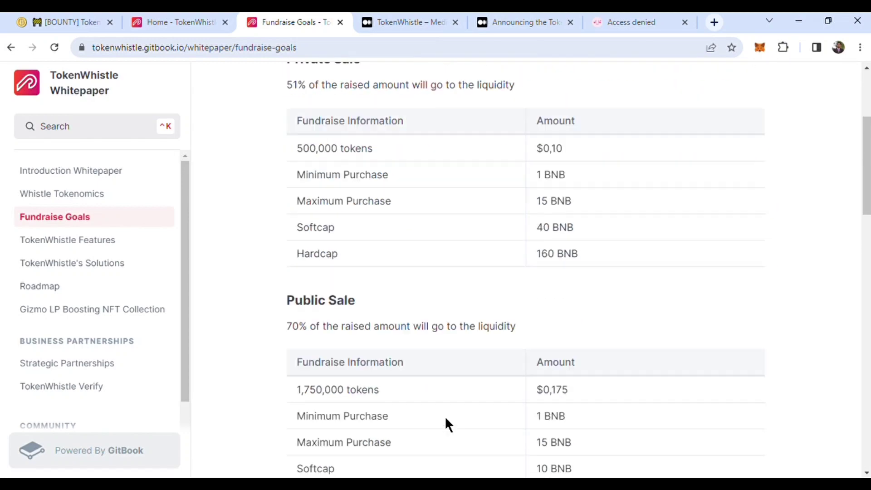
pyautogui.scroll(-3)
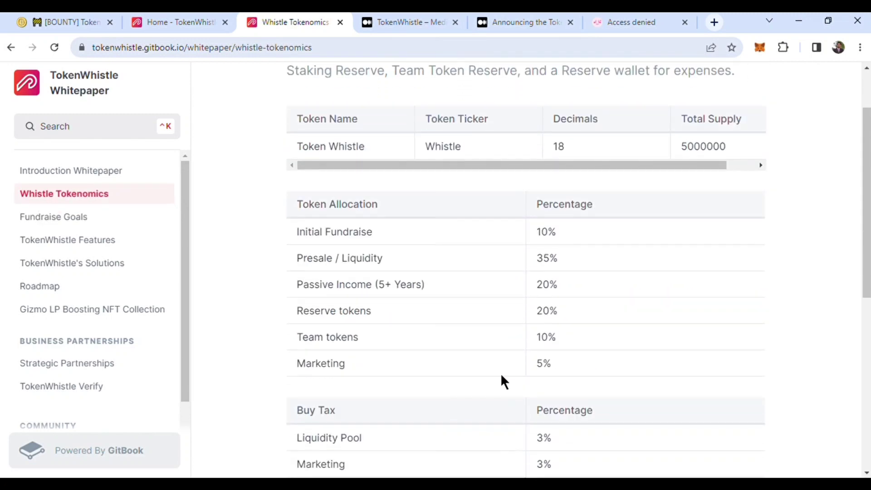
pyautogui.moveTo(559, 350)
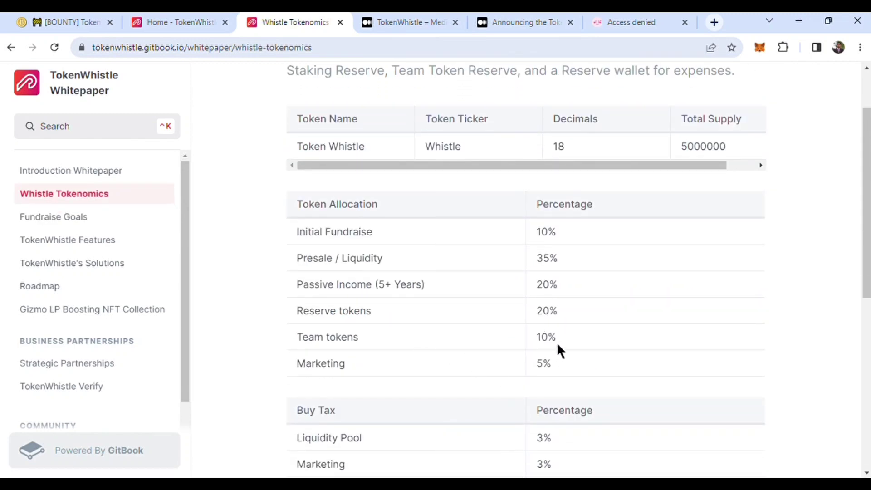
pyautogui.moveTo(567, 236)
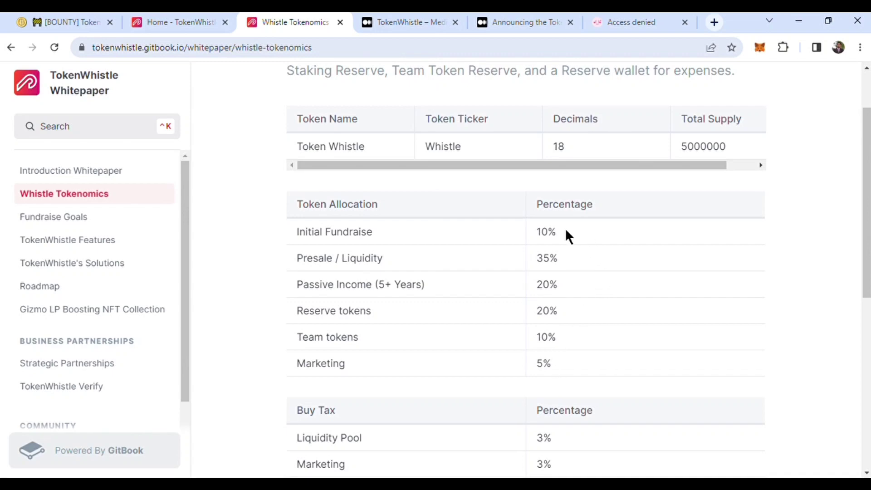
# Step: Scroll the Whistle Tokenomics page back to its title and token tables
pyautogui.scroll(-3)
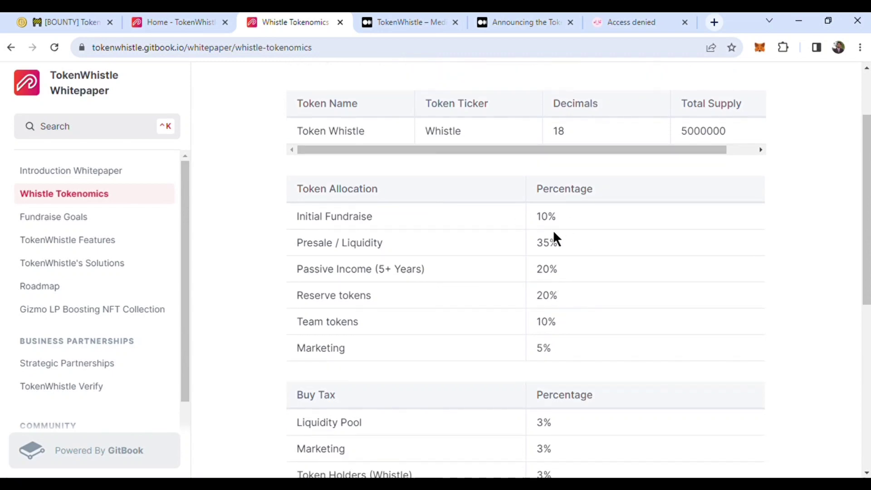
pyautogui.scroll(3)
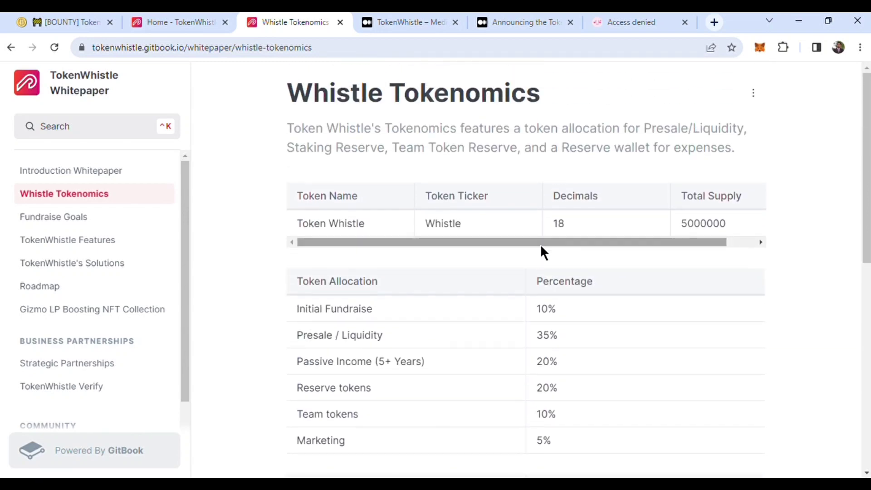
pyautogui.moveTo(558, 204)
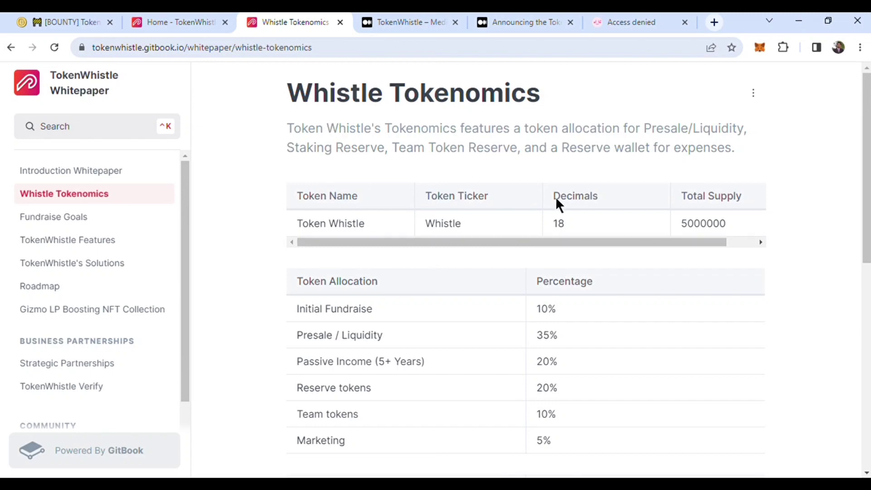
pyautogui.moveTo(577, 212)
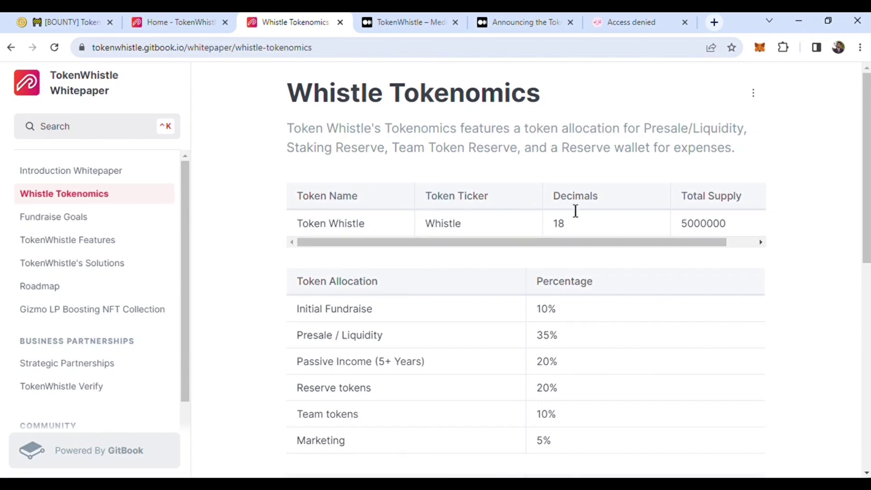